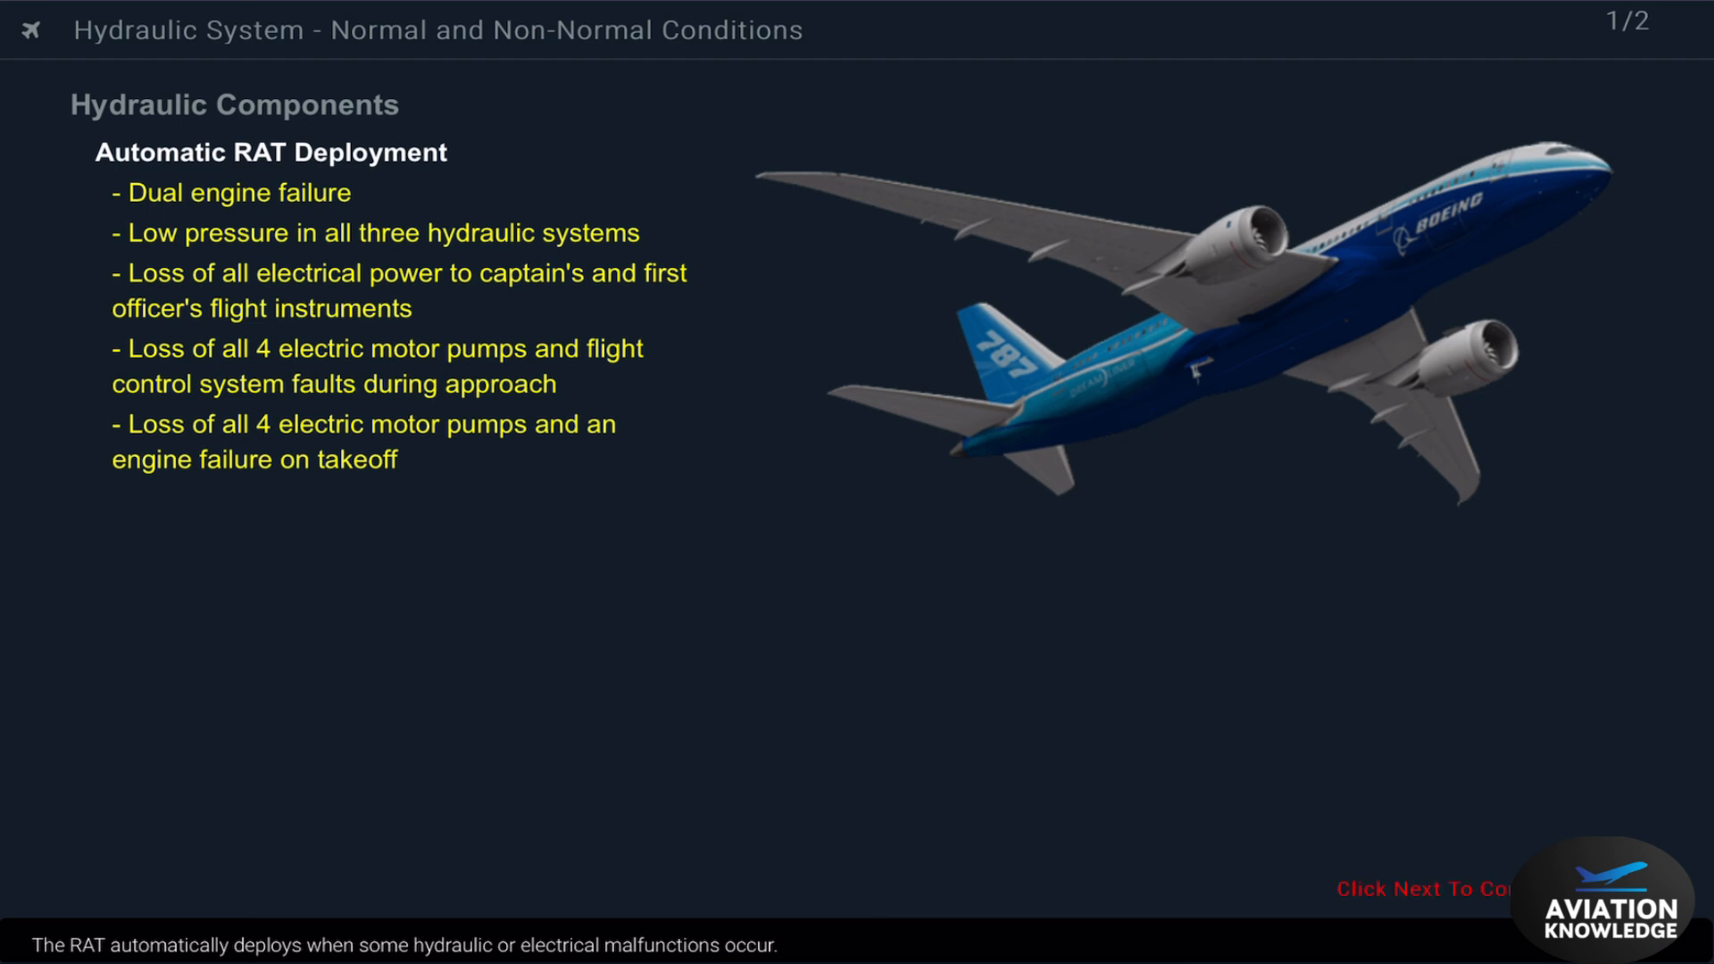
Bring up the HYD OVERHEAT PRI R advisory and switch off the overheating R ENG primary pump.
left_click(1425, 888)
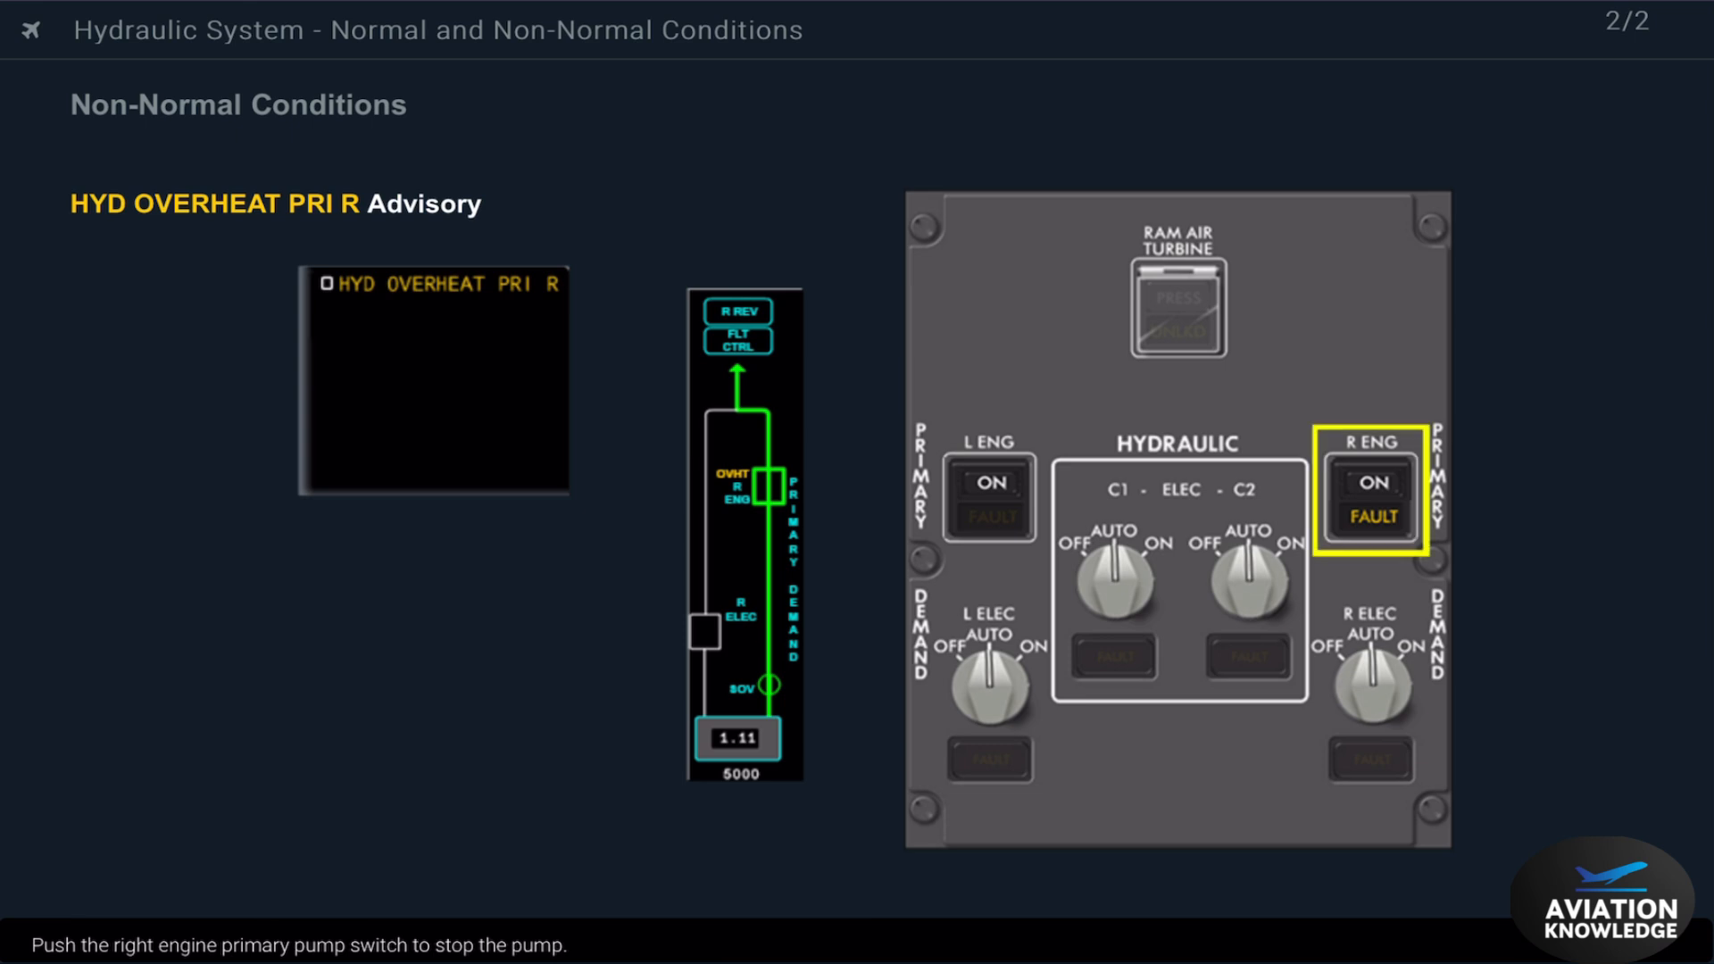
left_click(1370, 482)
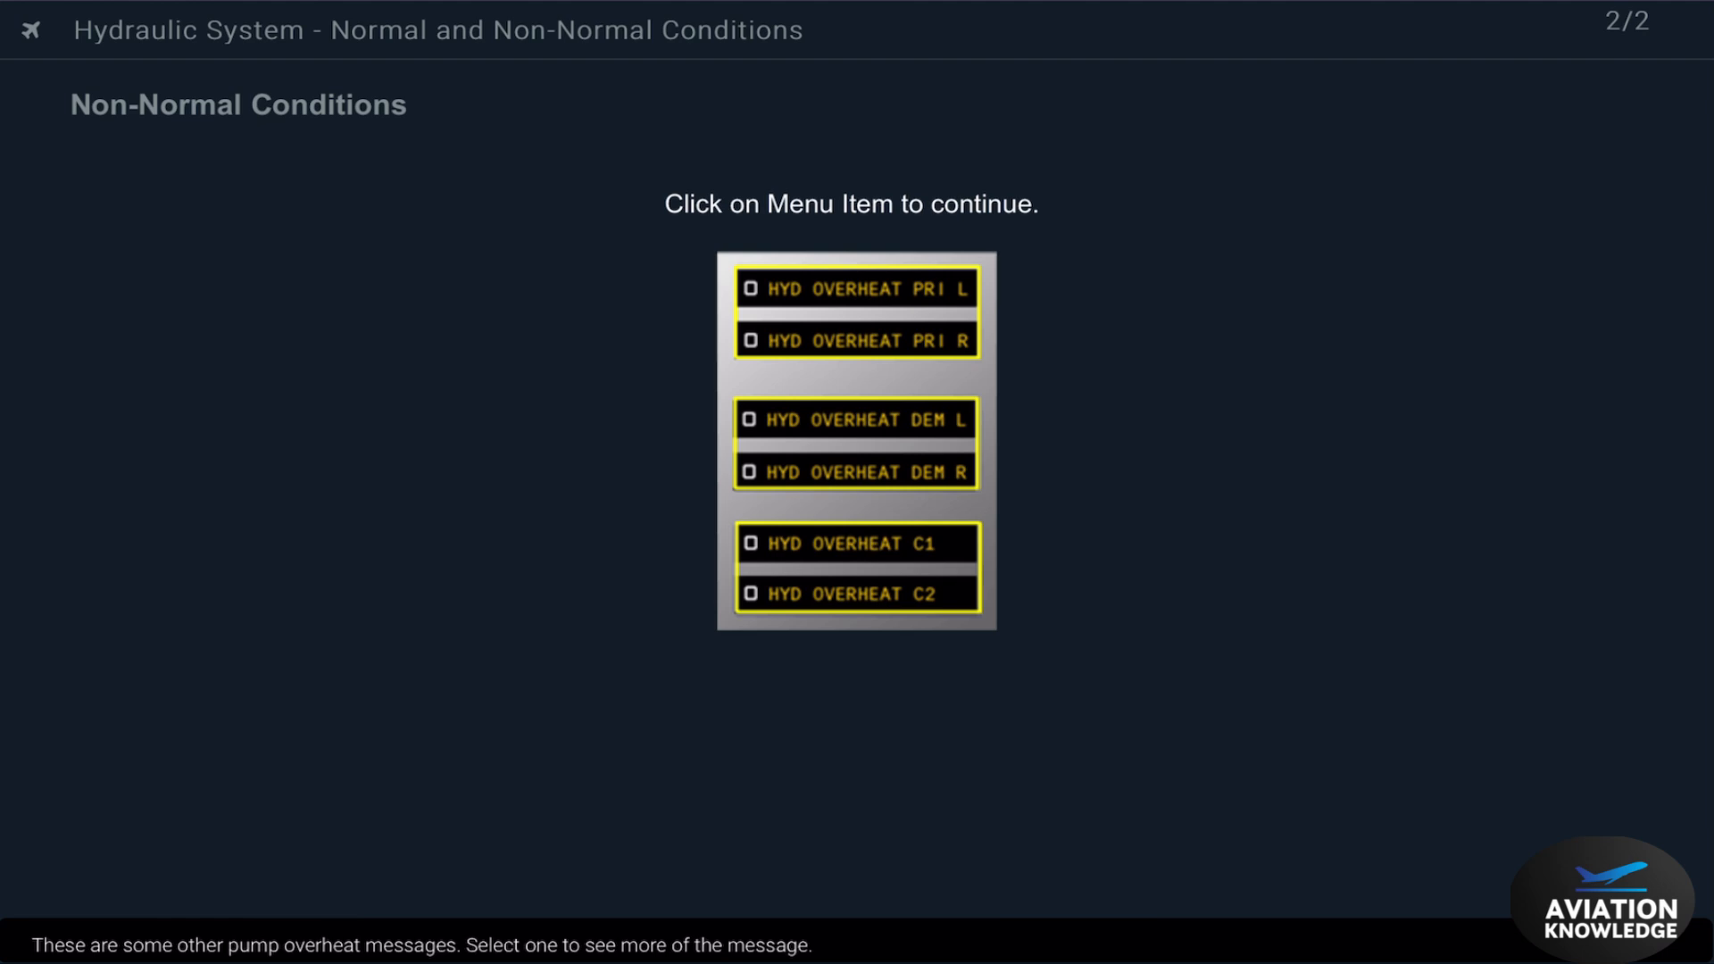
Read the HYD OVERHEAT C1(C2) center pump high-temperature advisory, then close it.
left_click(857, 288)
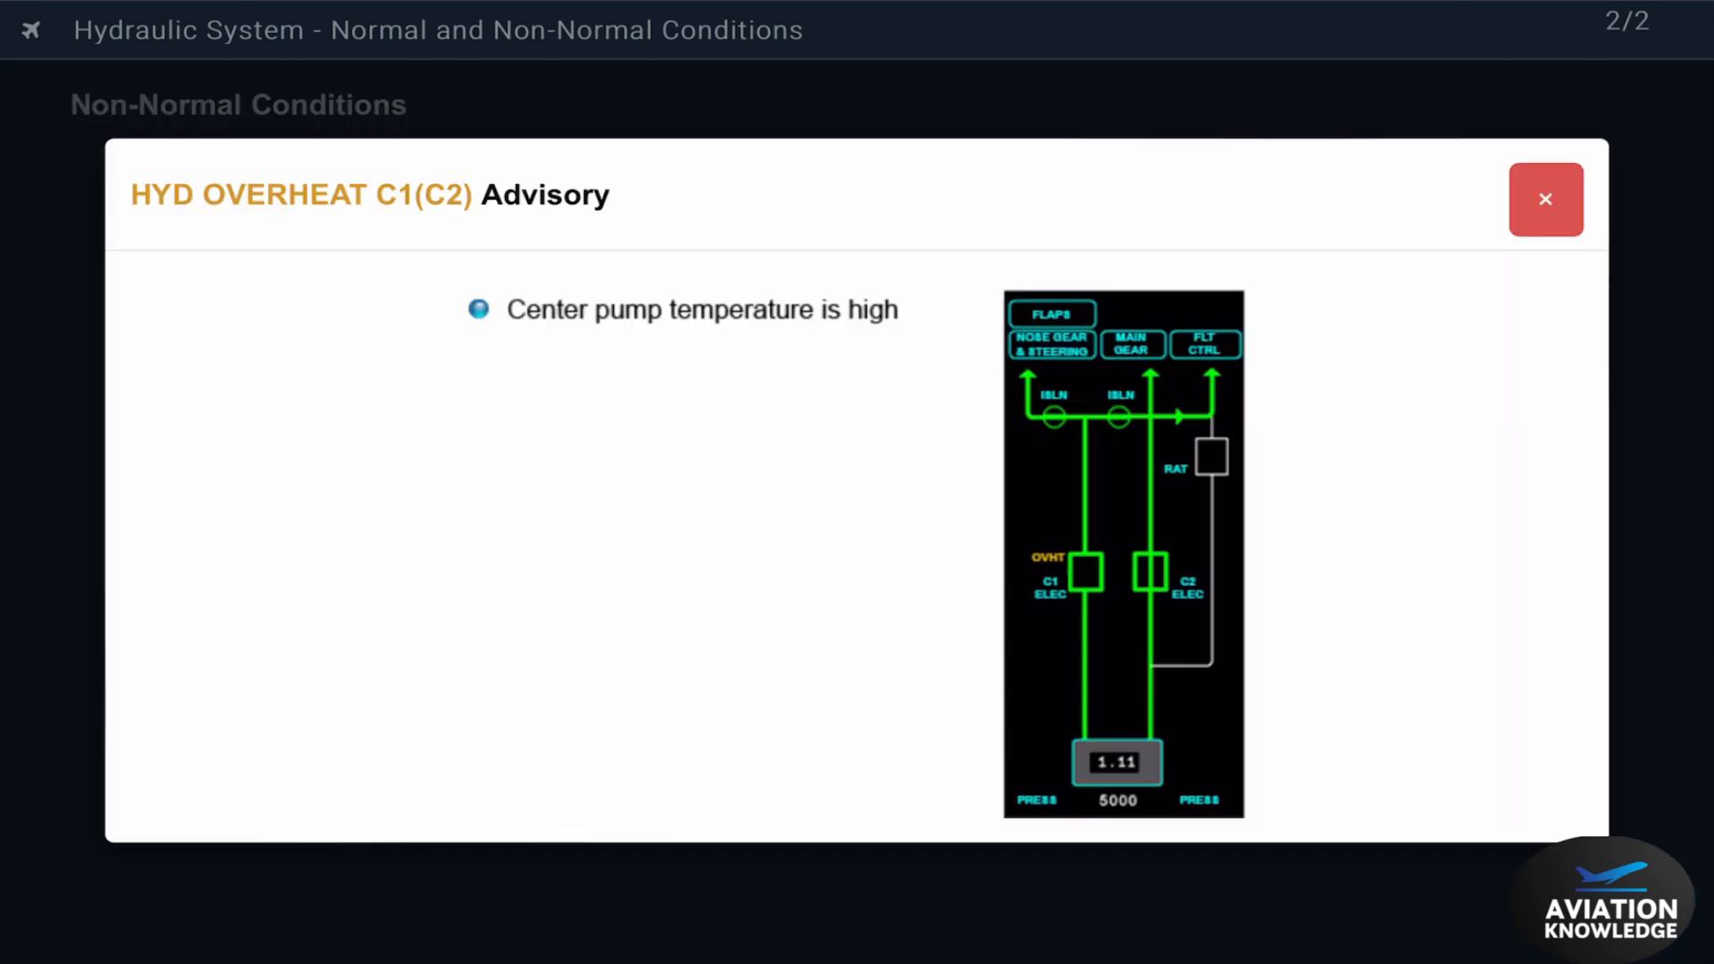
left_click(1544, 199)
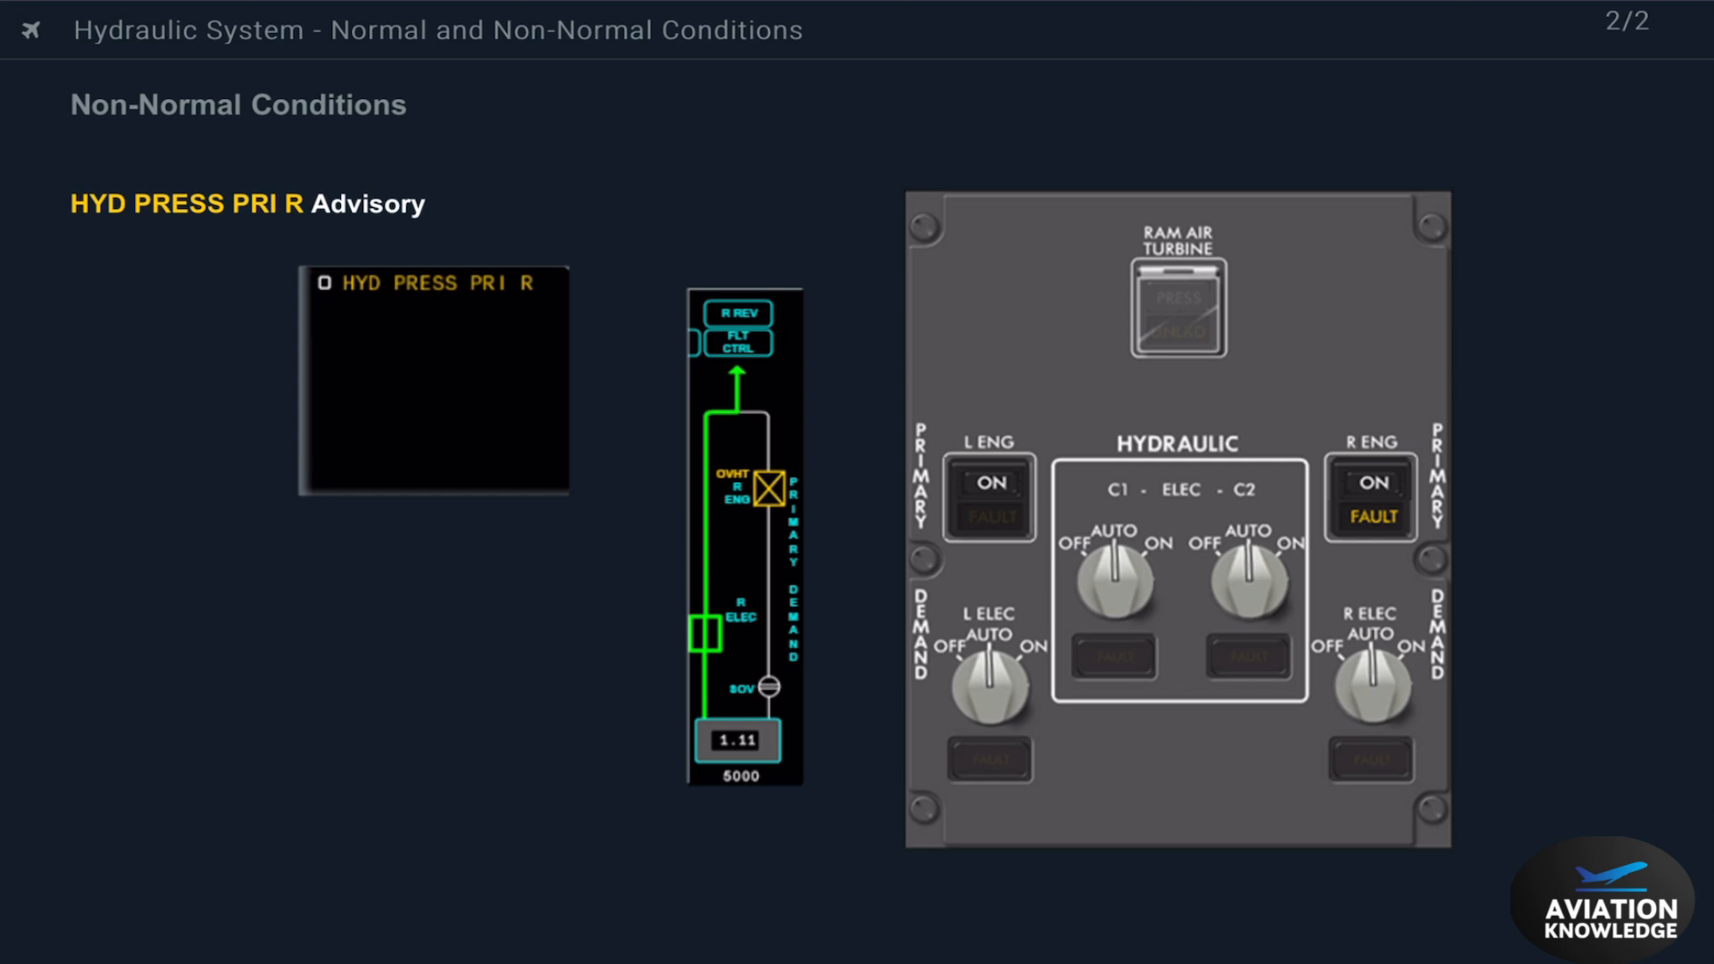
Turn off the R ENG primary pump in the low-pressure lesson and continue.
left_click(1368, 497)
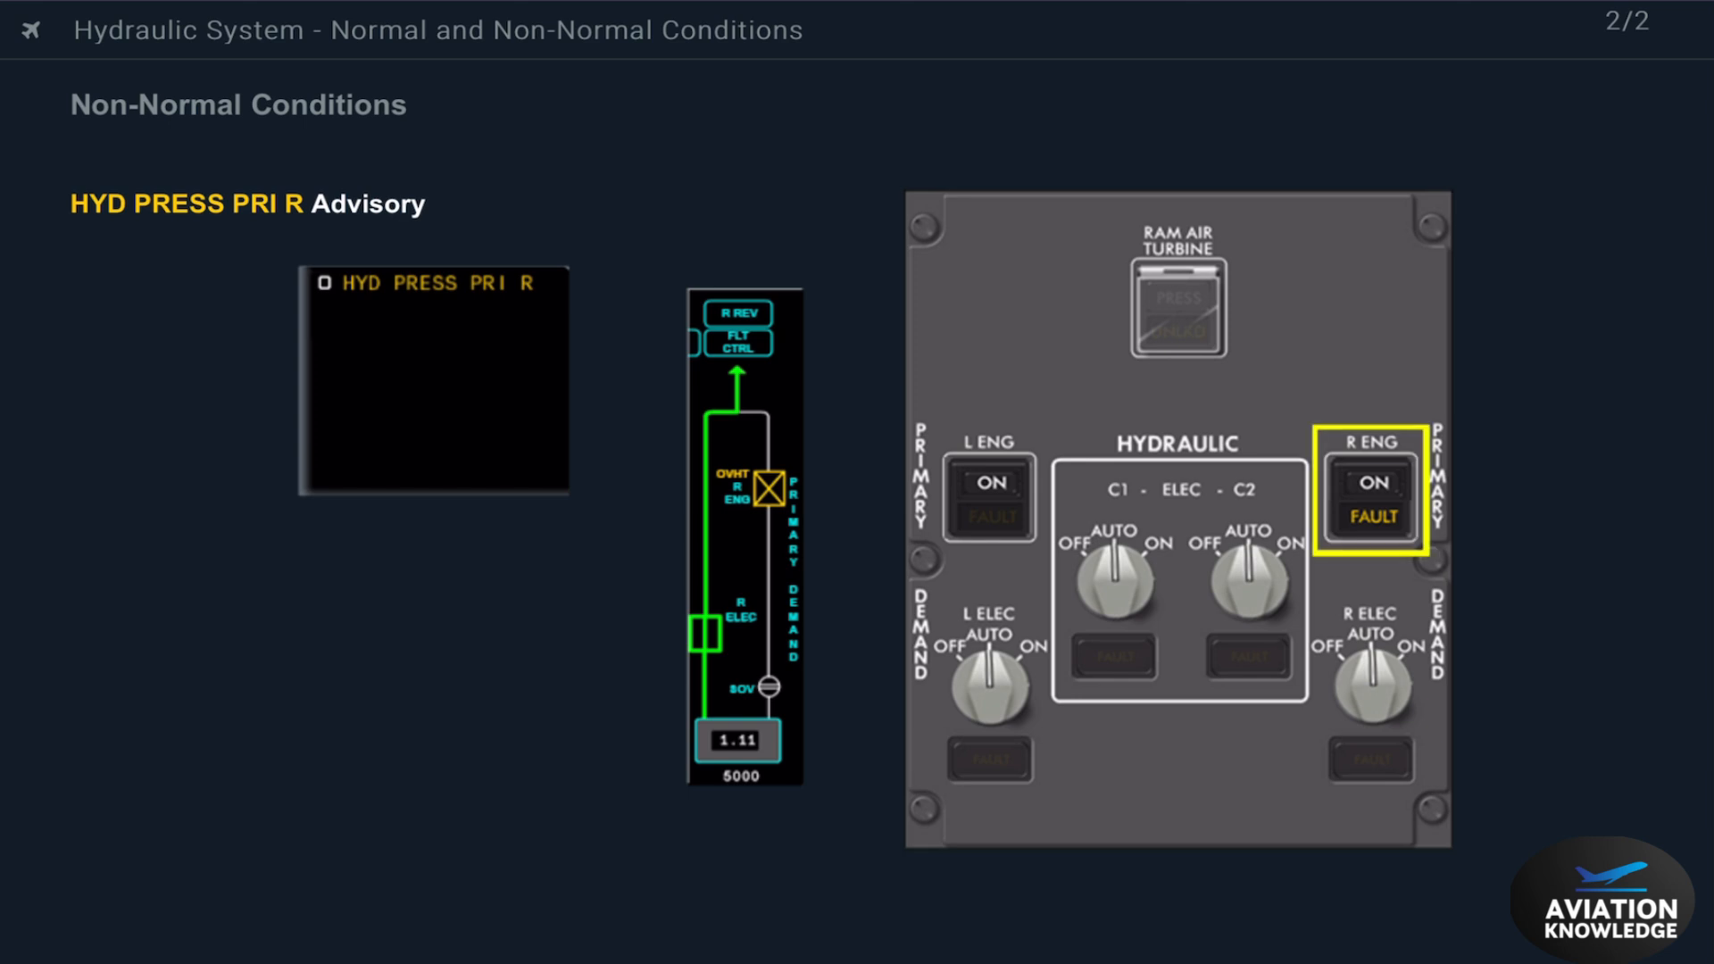
left_click(1369, 498)
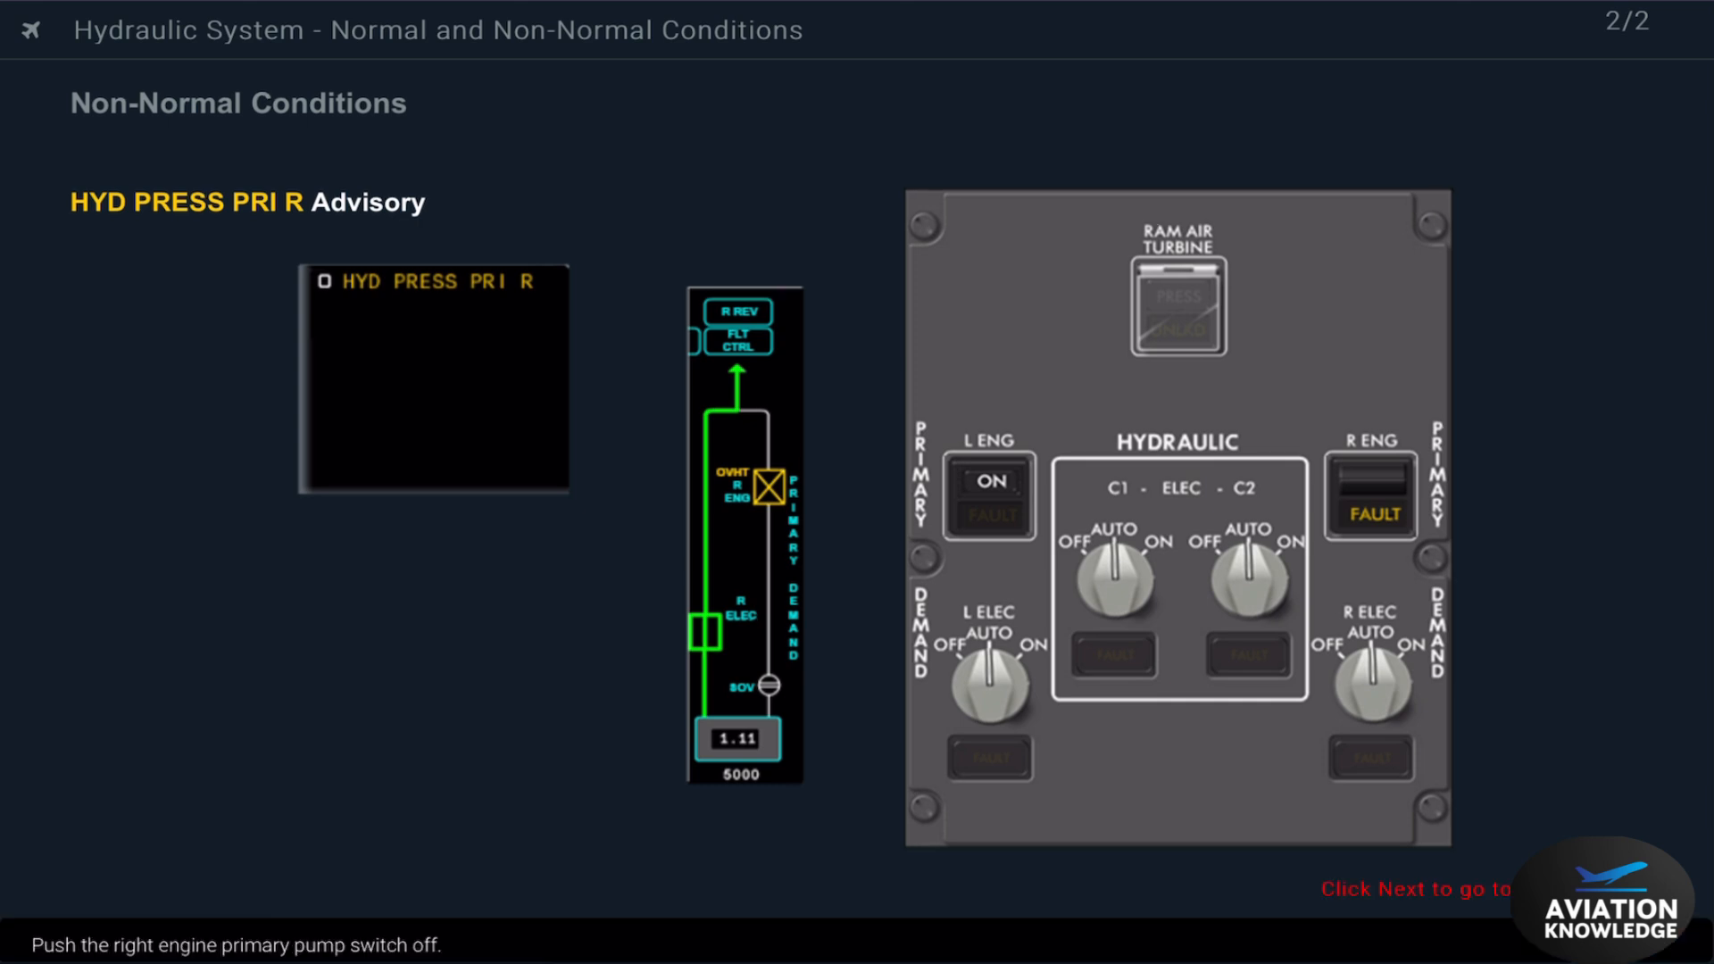
left_click(1367, 484)
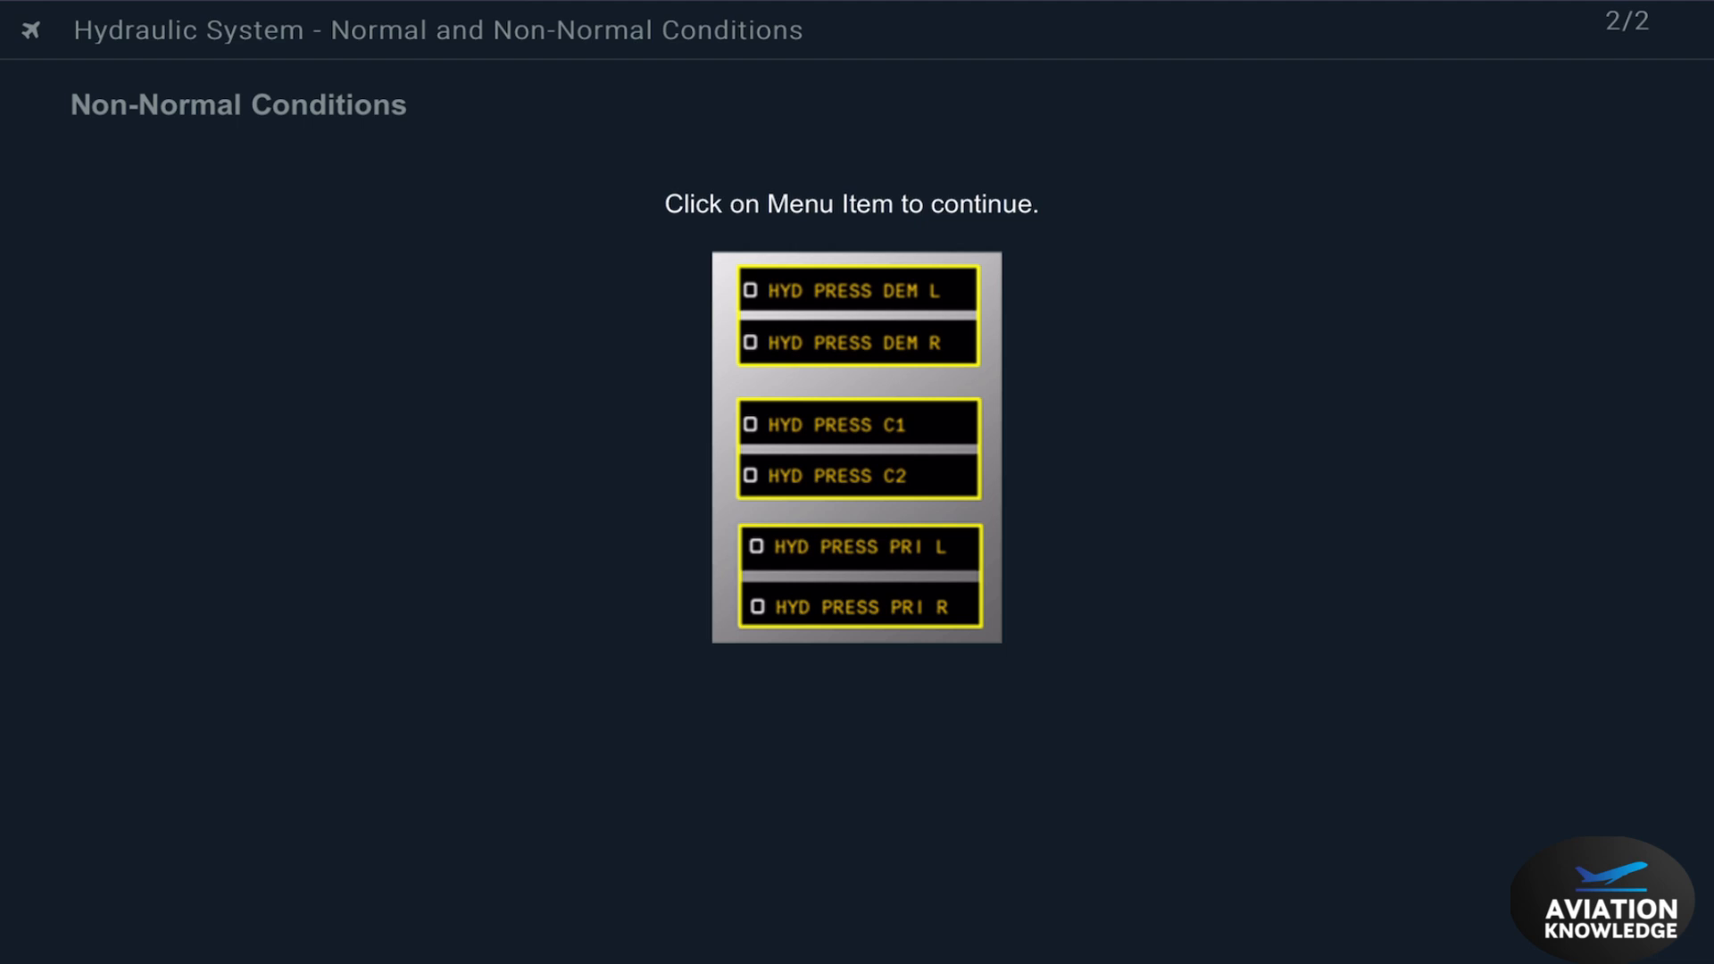
Review and dismiss the demand pump and primary pump low-pressure advisories.
left_click(858, 288)
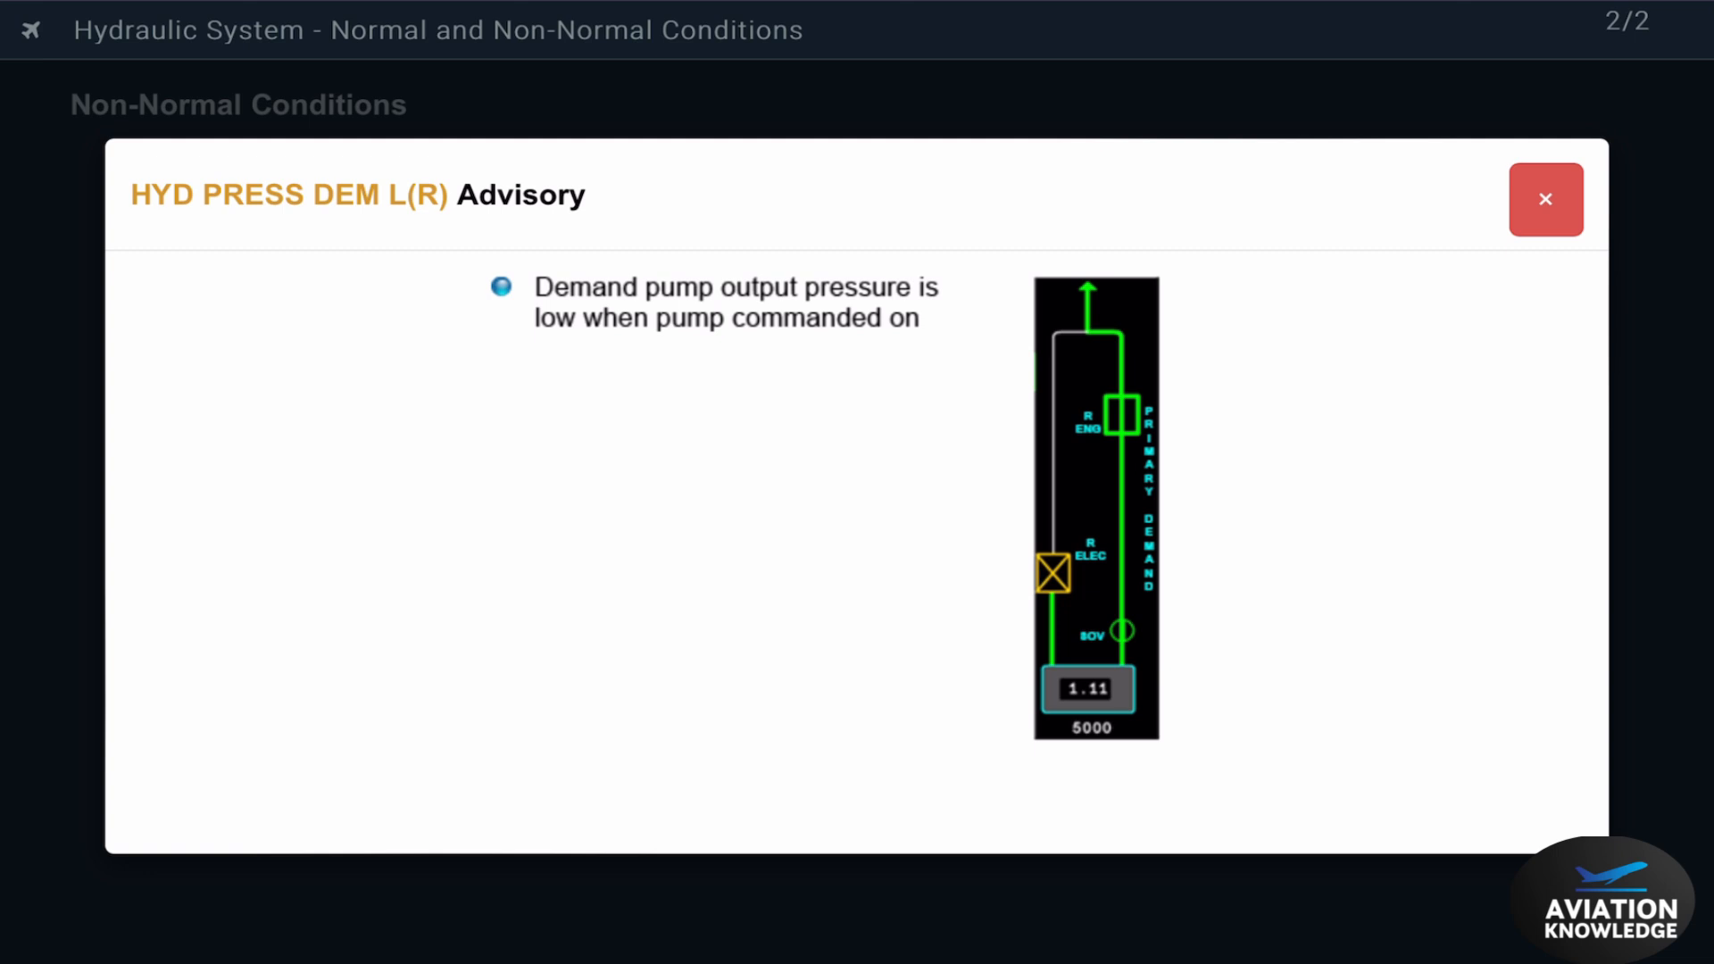
left_click(1544, 199)
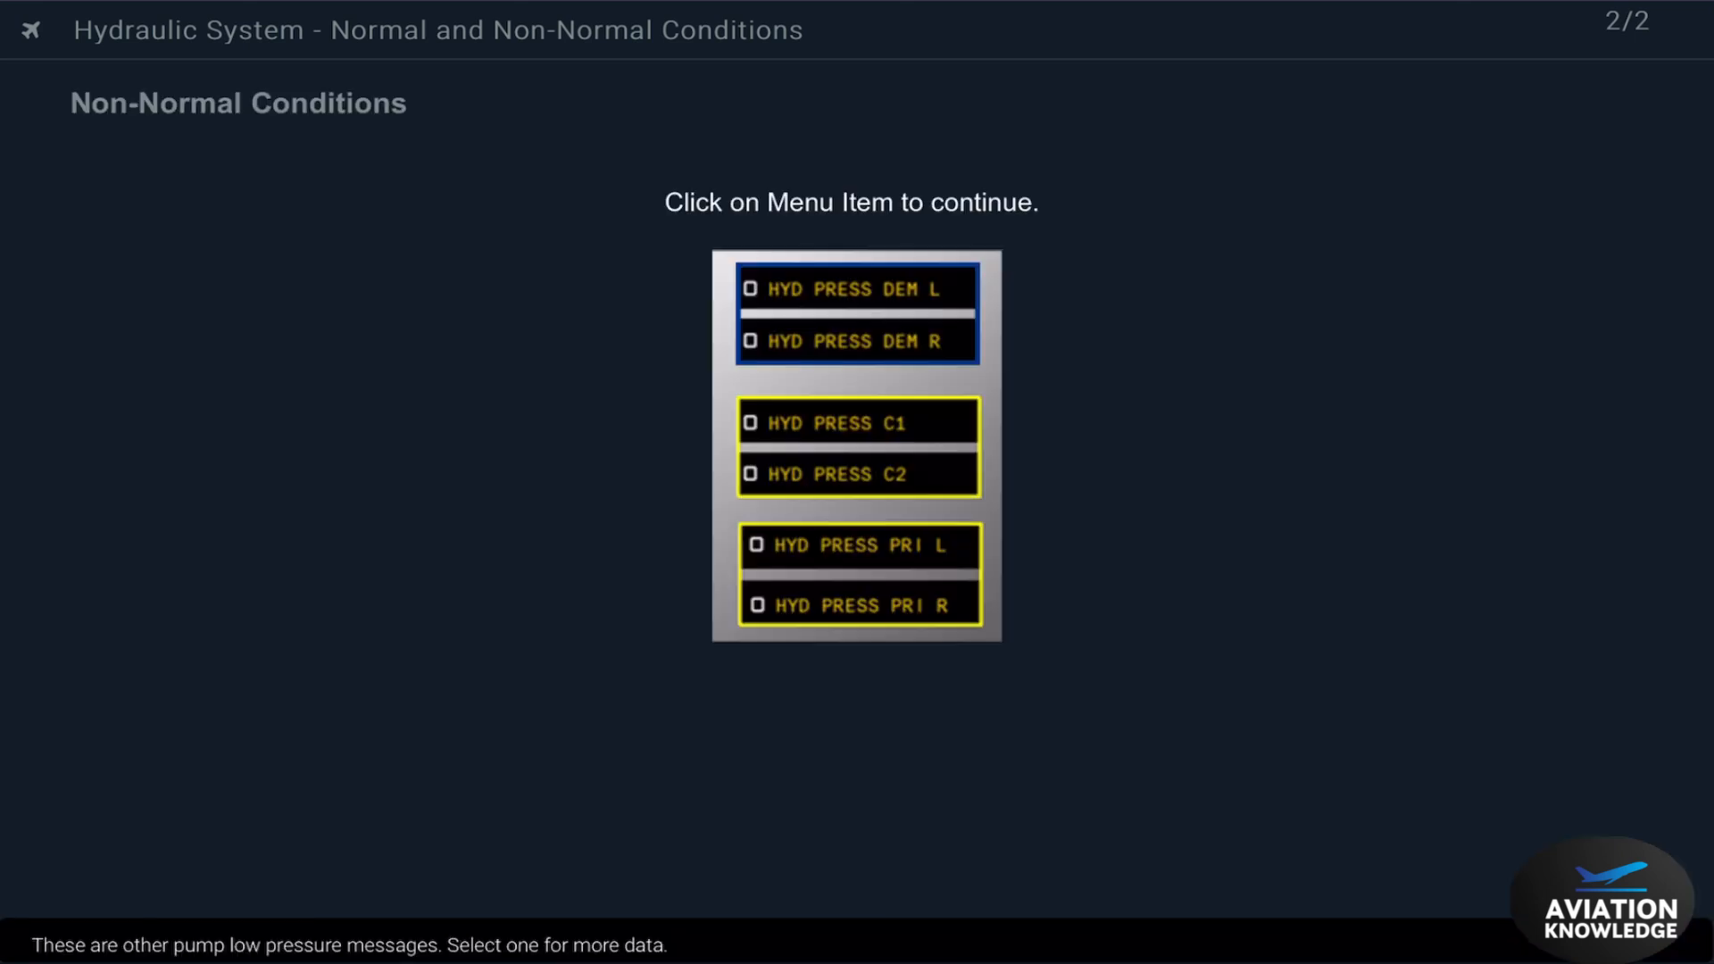
left_click(857, 423)
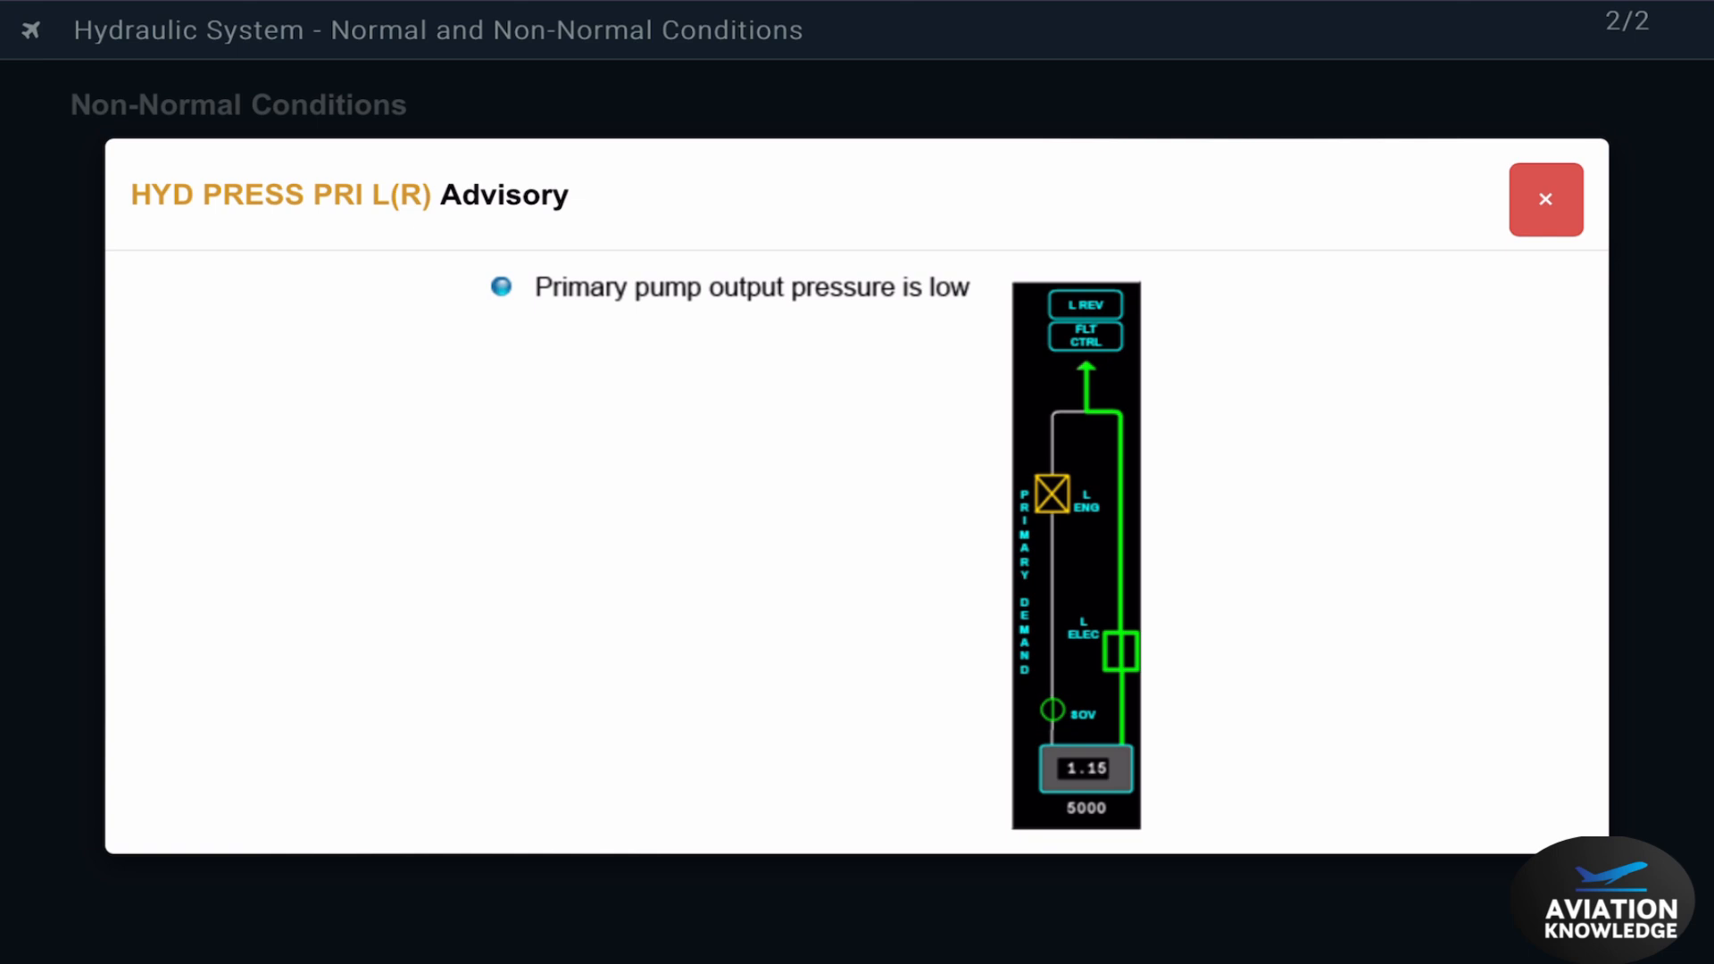
left_click(1545, 199)
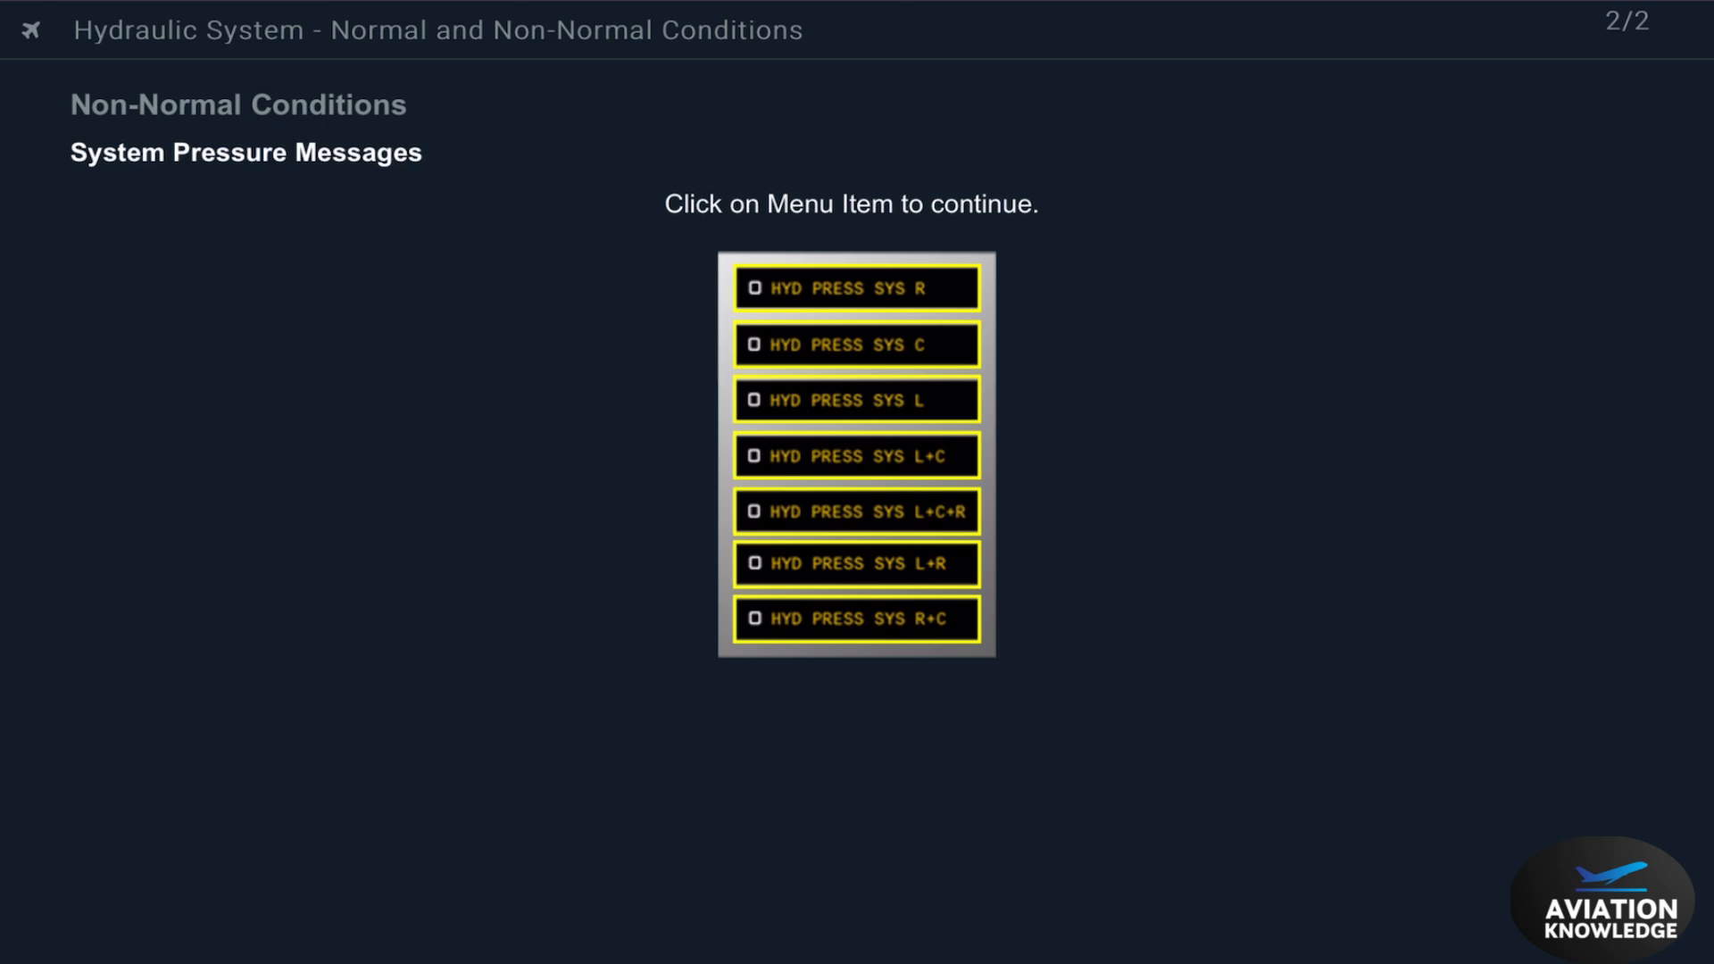
Review and dismiss the HYD PRESS SYS R, C and L cautions.
left_click(856, 287)
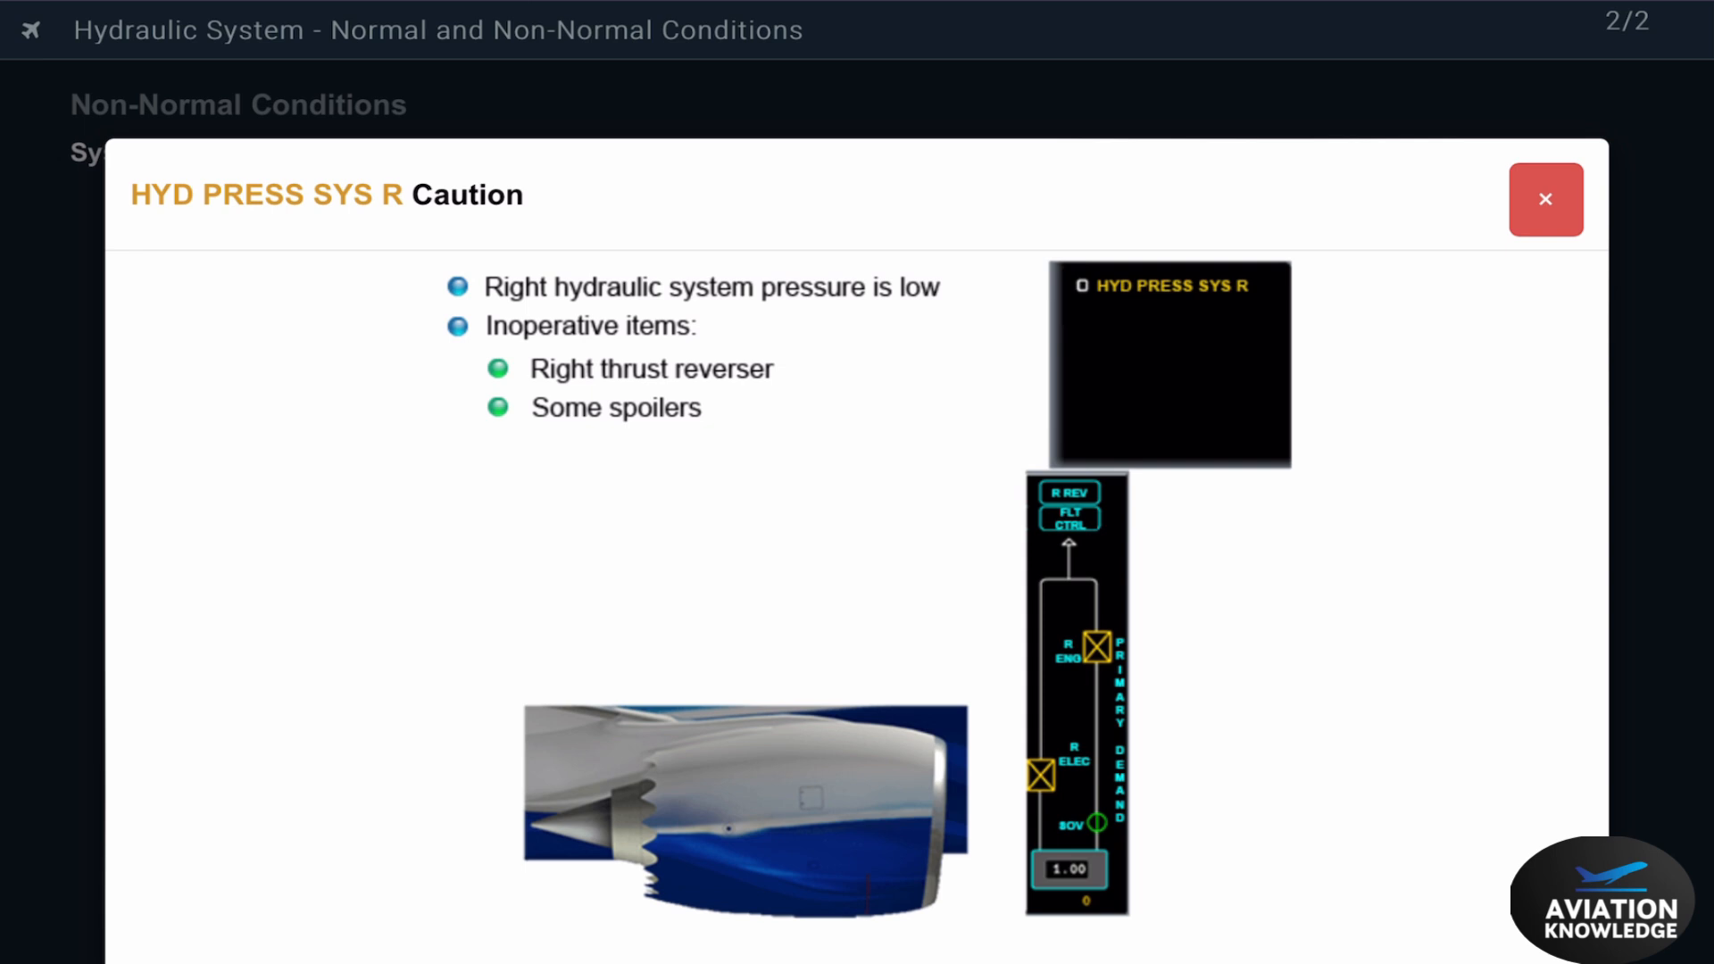
left_click(1544, 199)
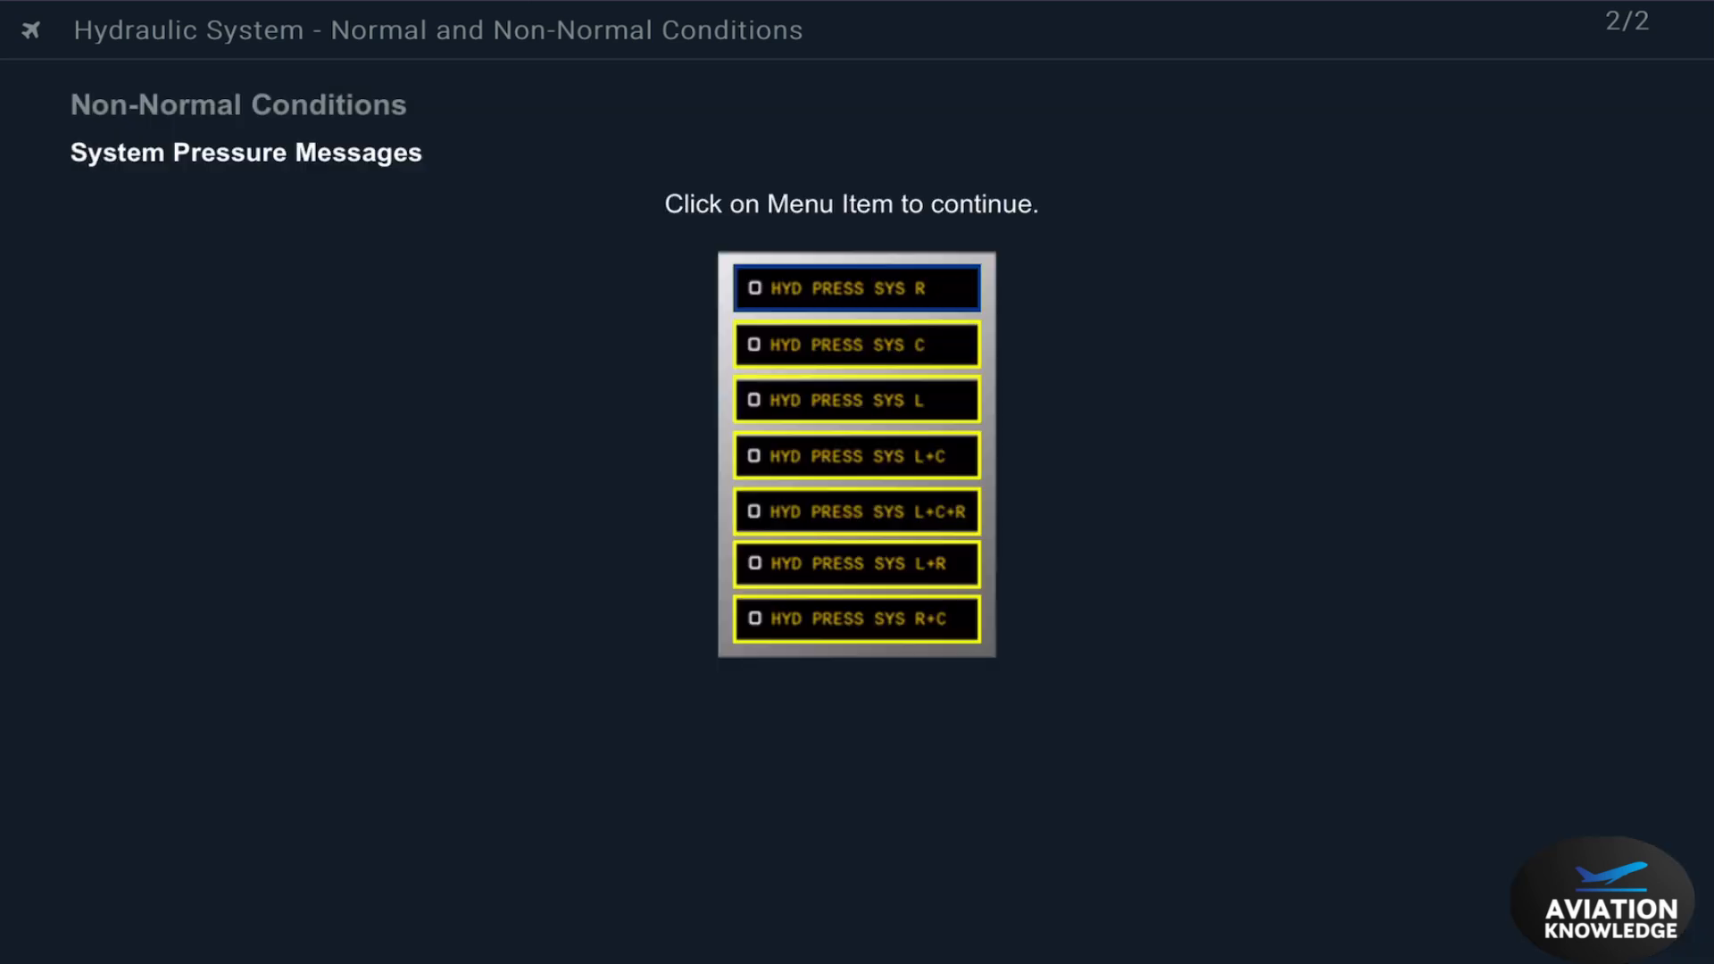
left_click(857, 345)
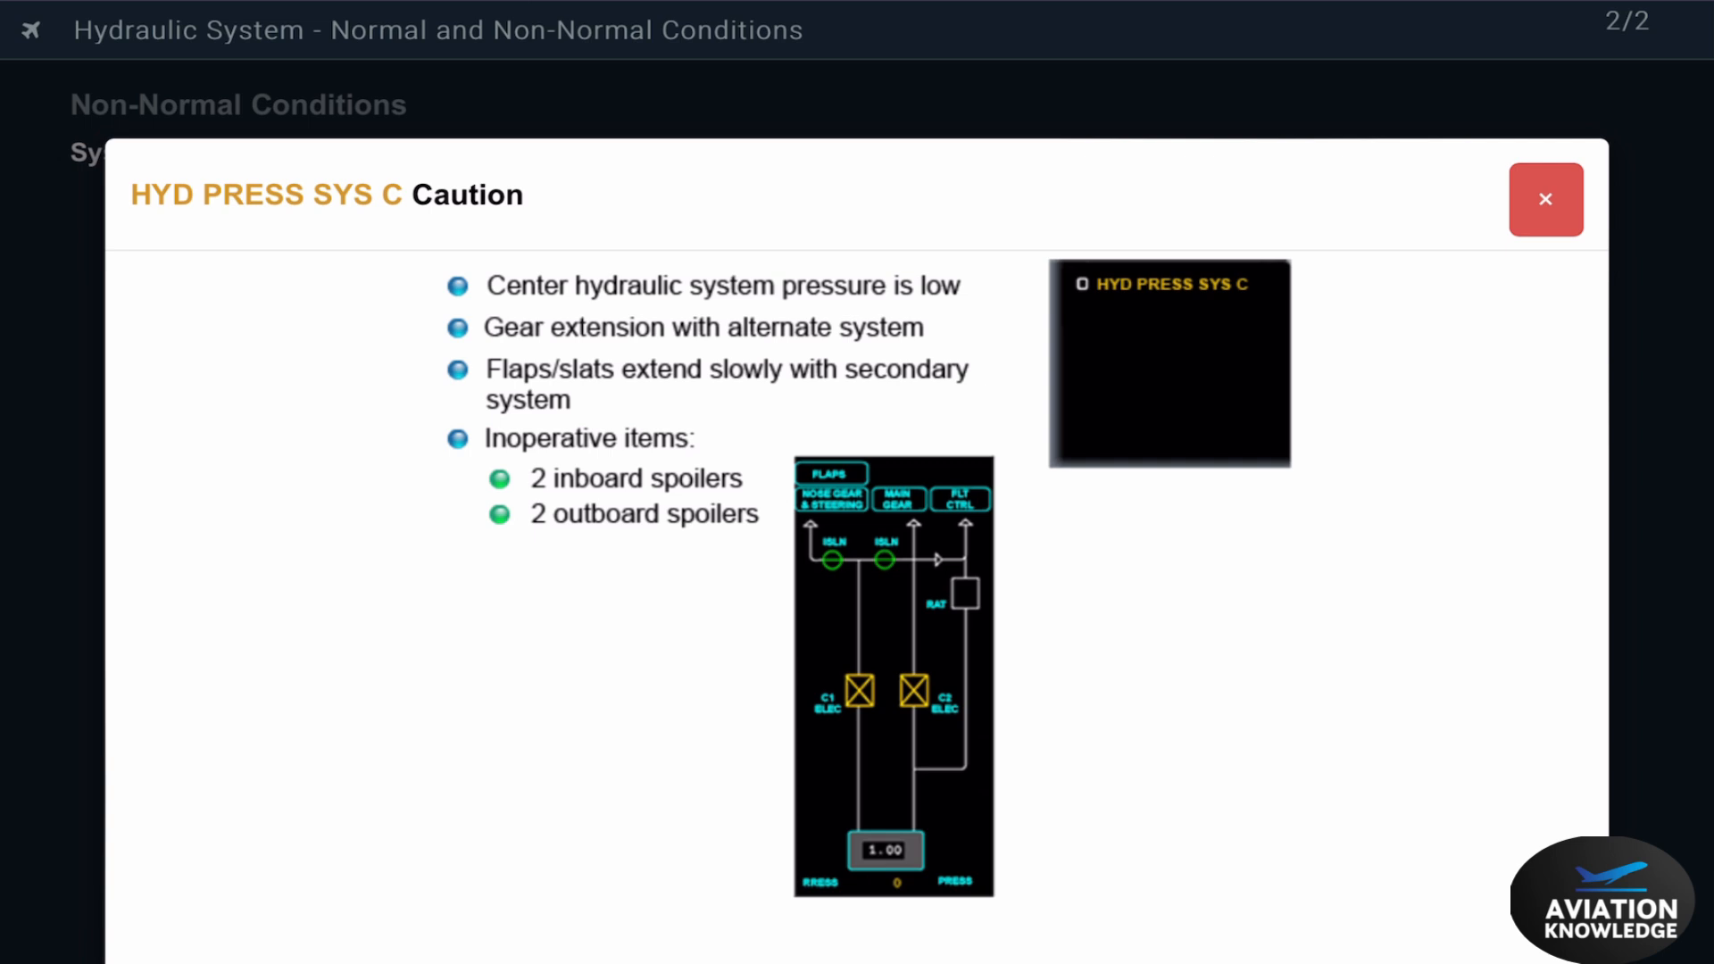
left_click(1545, 200)
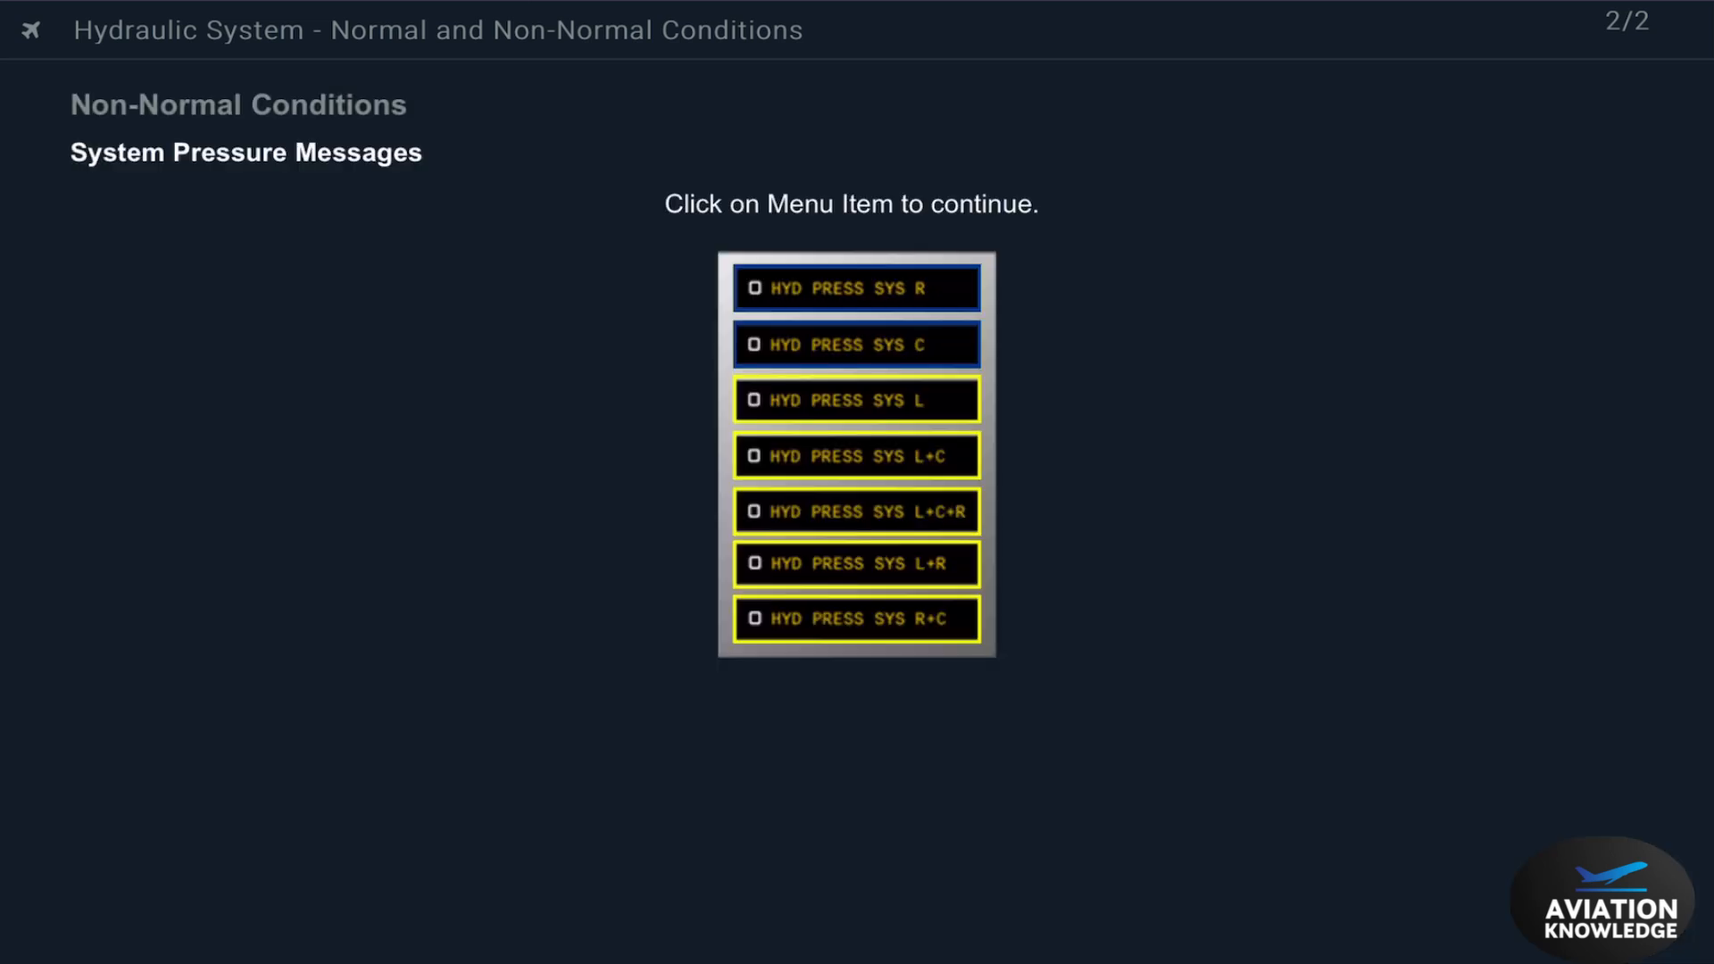
left_click(856, 399)
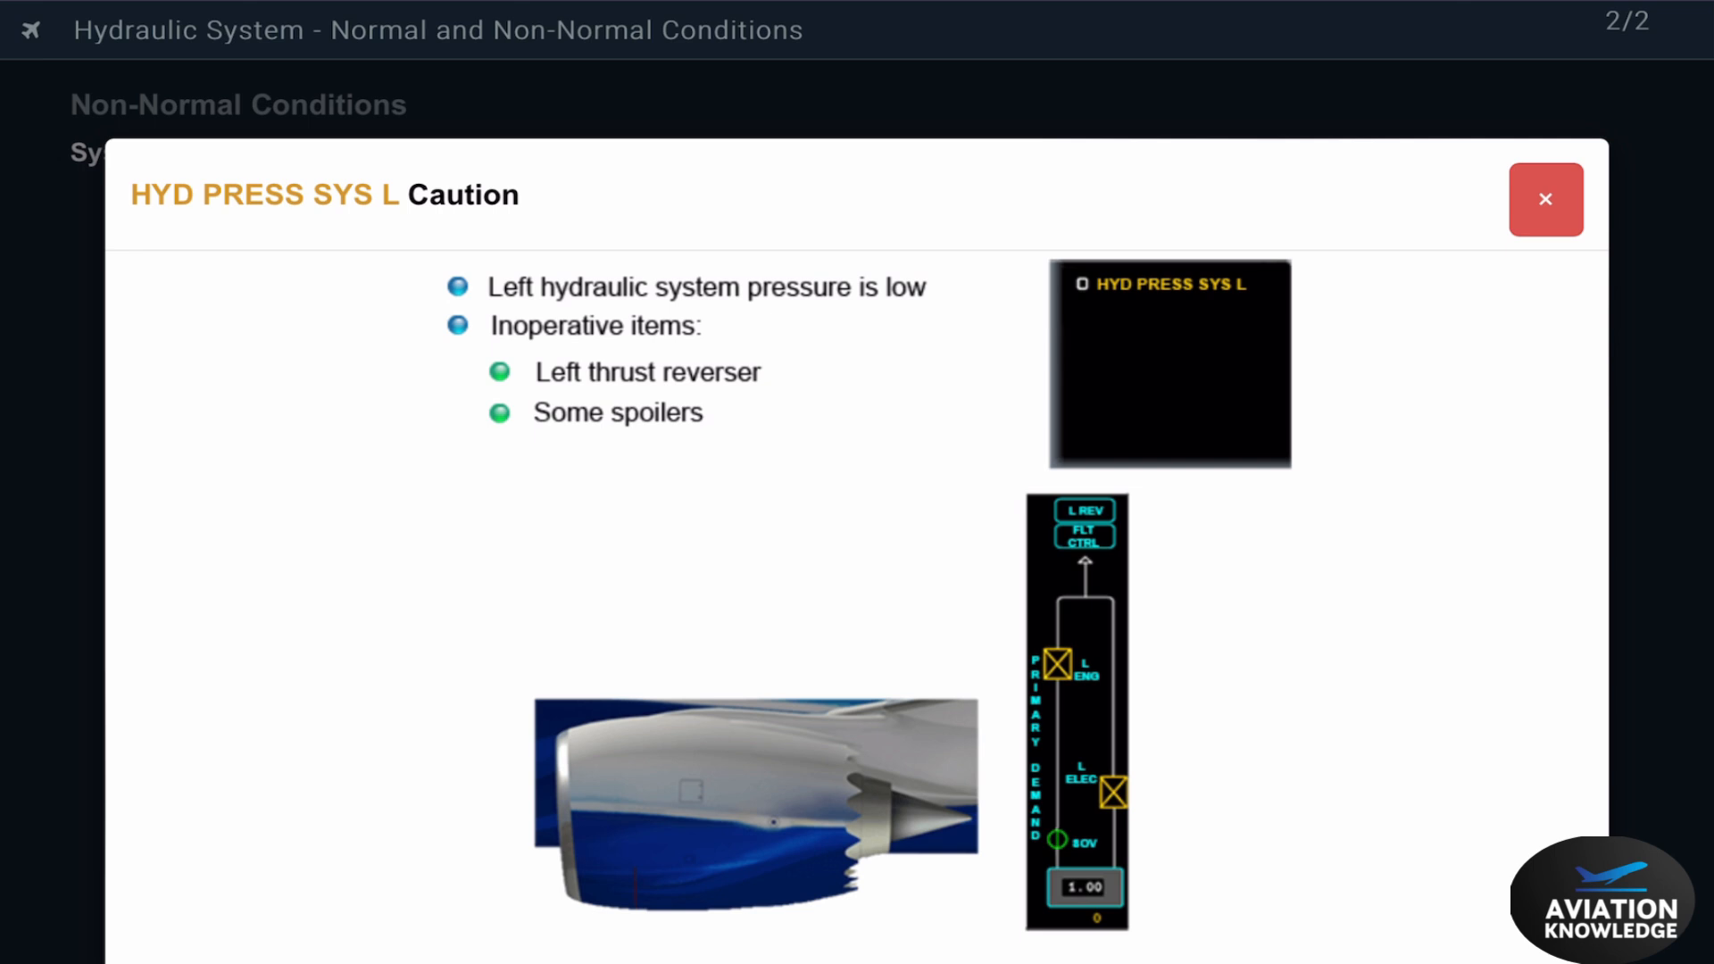
left_click(1544, 199)
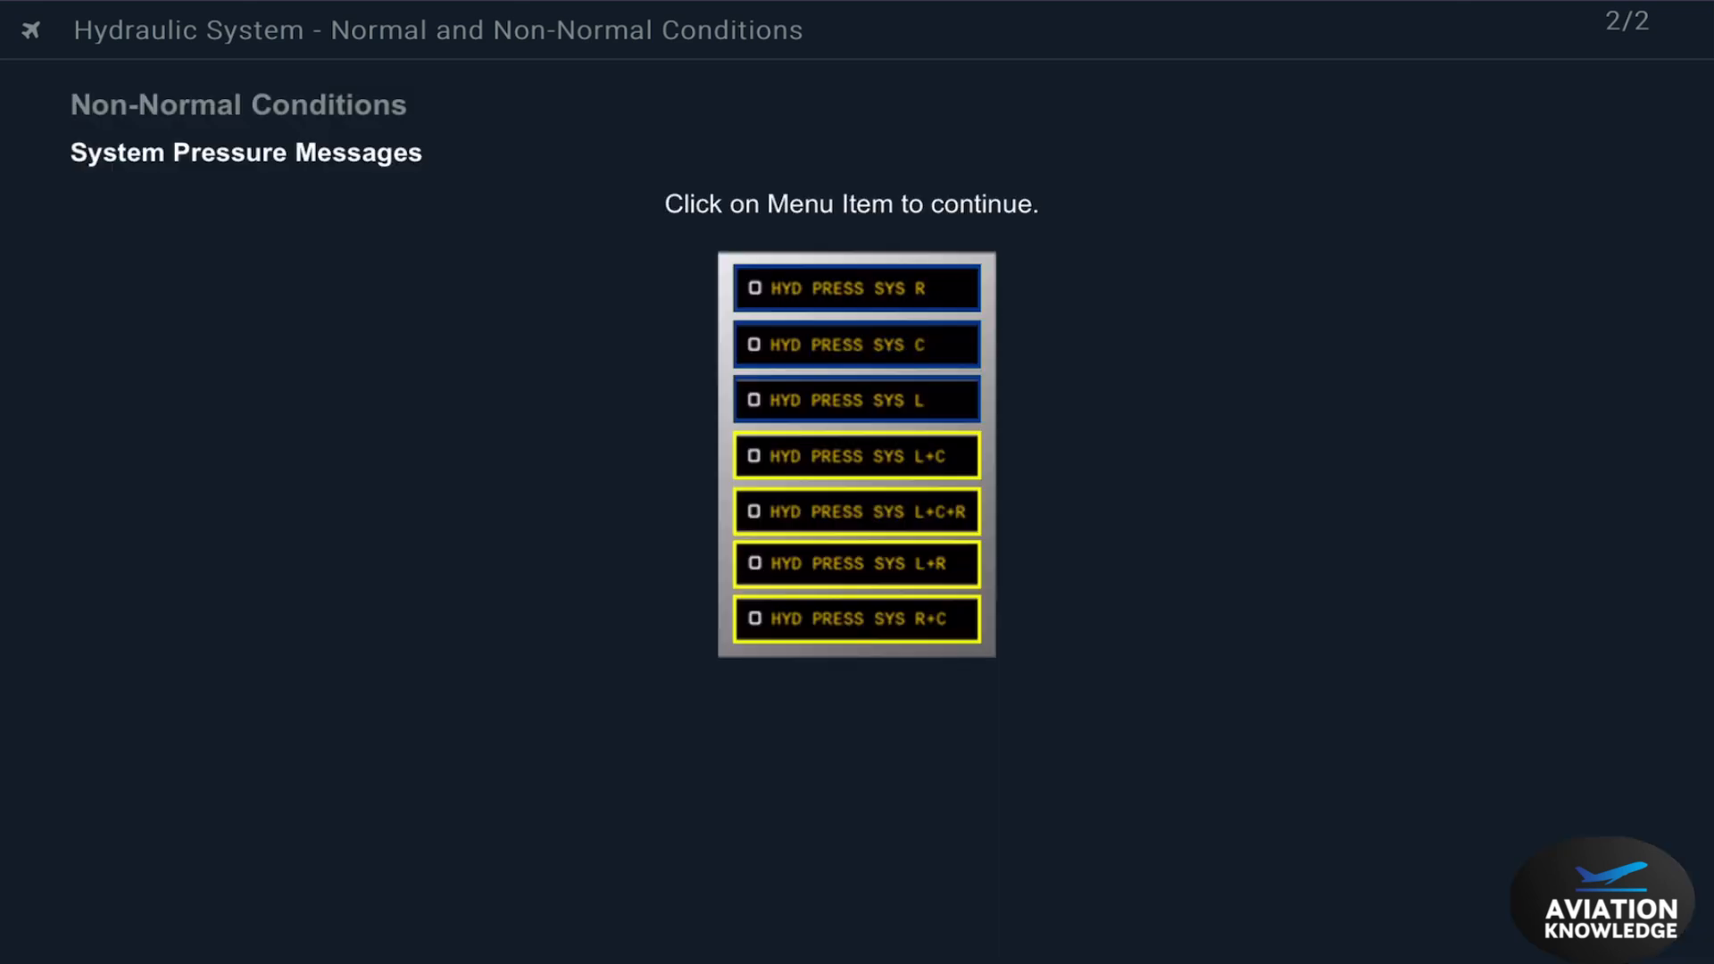
Review and dismiss the HYD PRESS SYS L+C, L+R and R+C cautions.
left_click(856, 455)
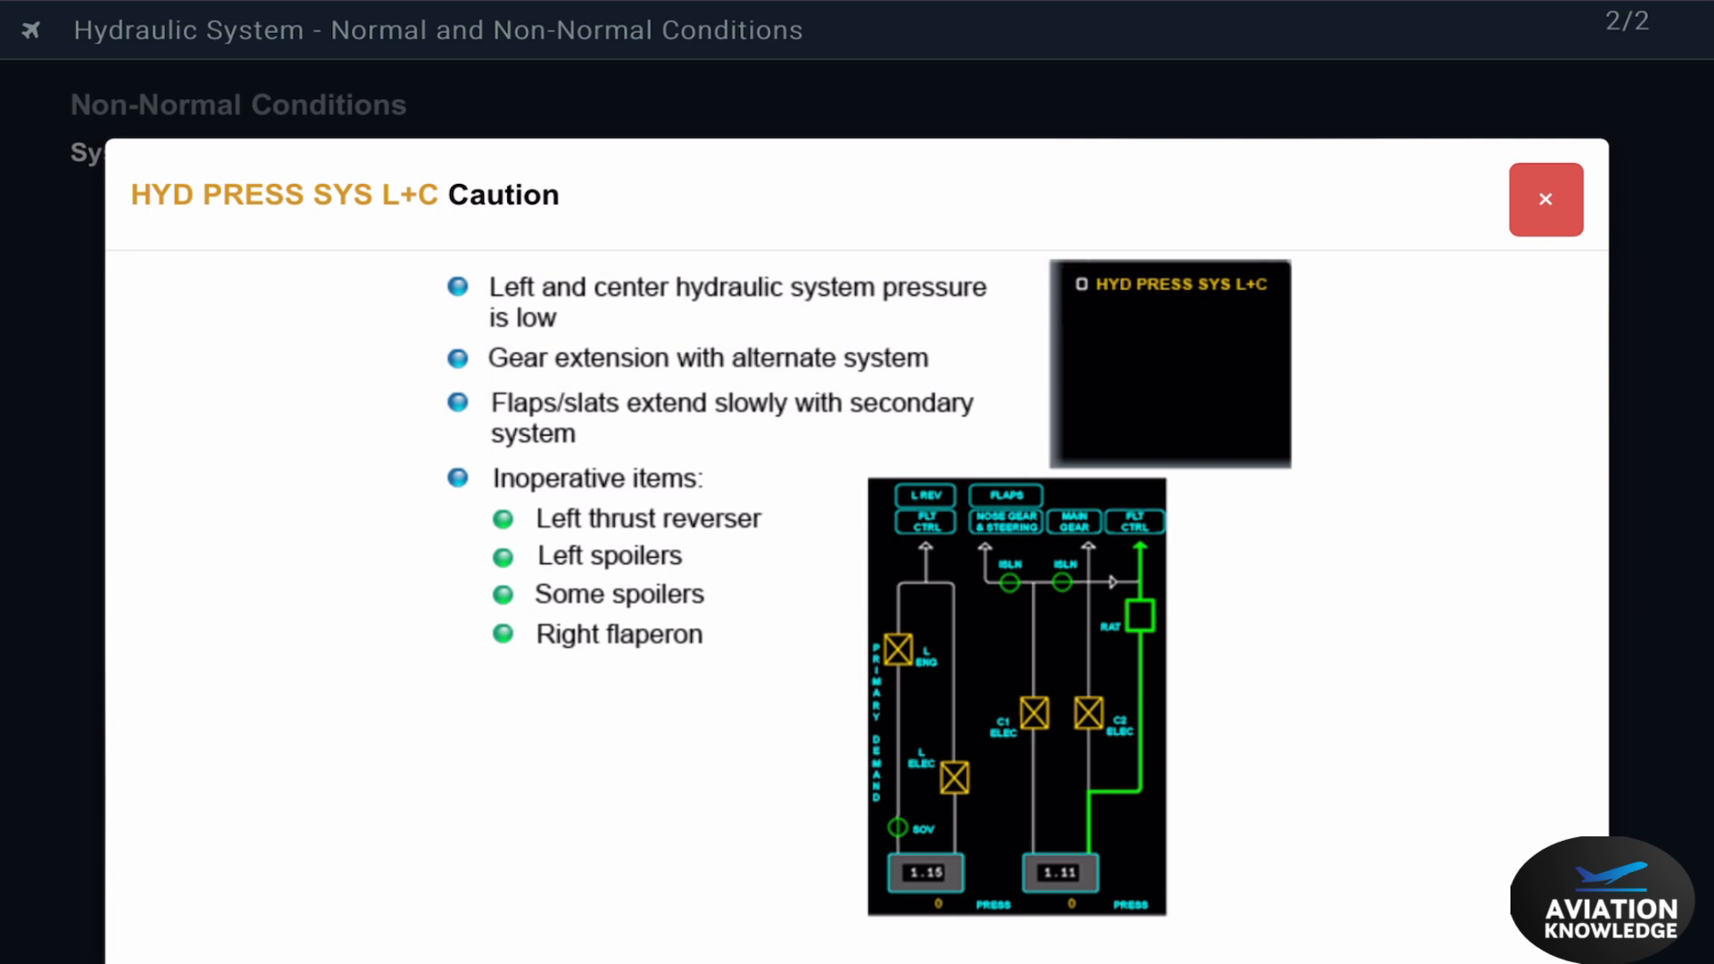
left_click(1545, 199)
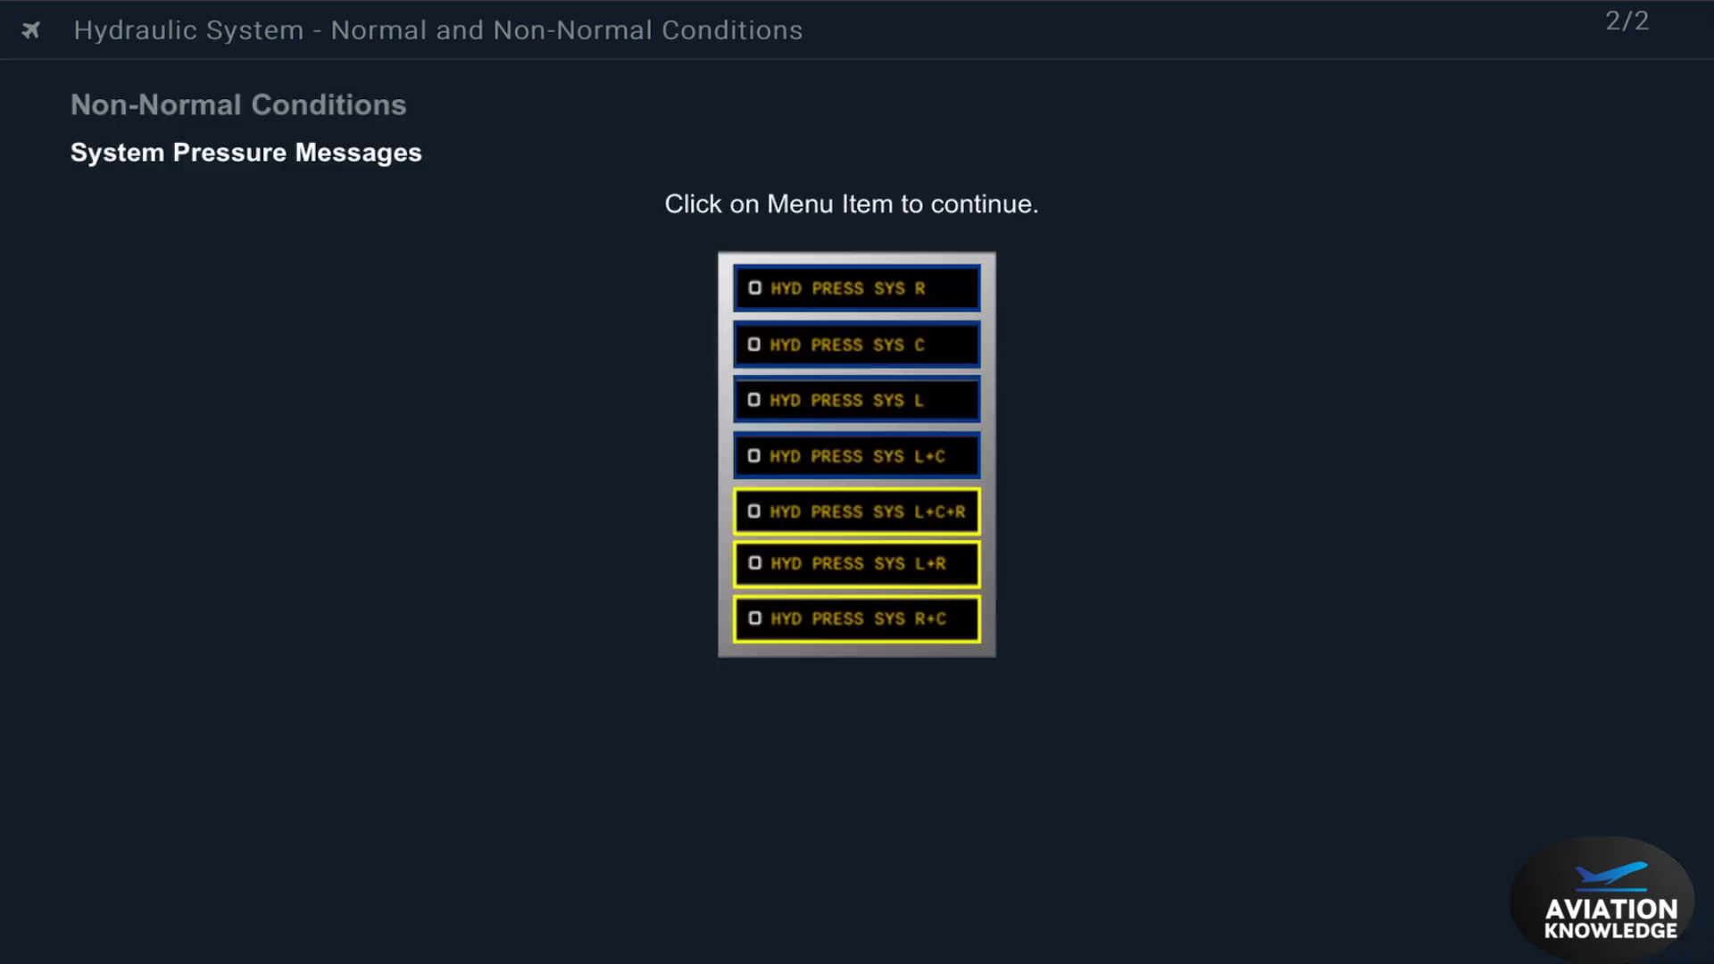
left_click(856, 510)
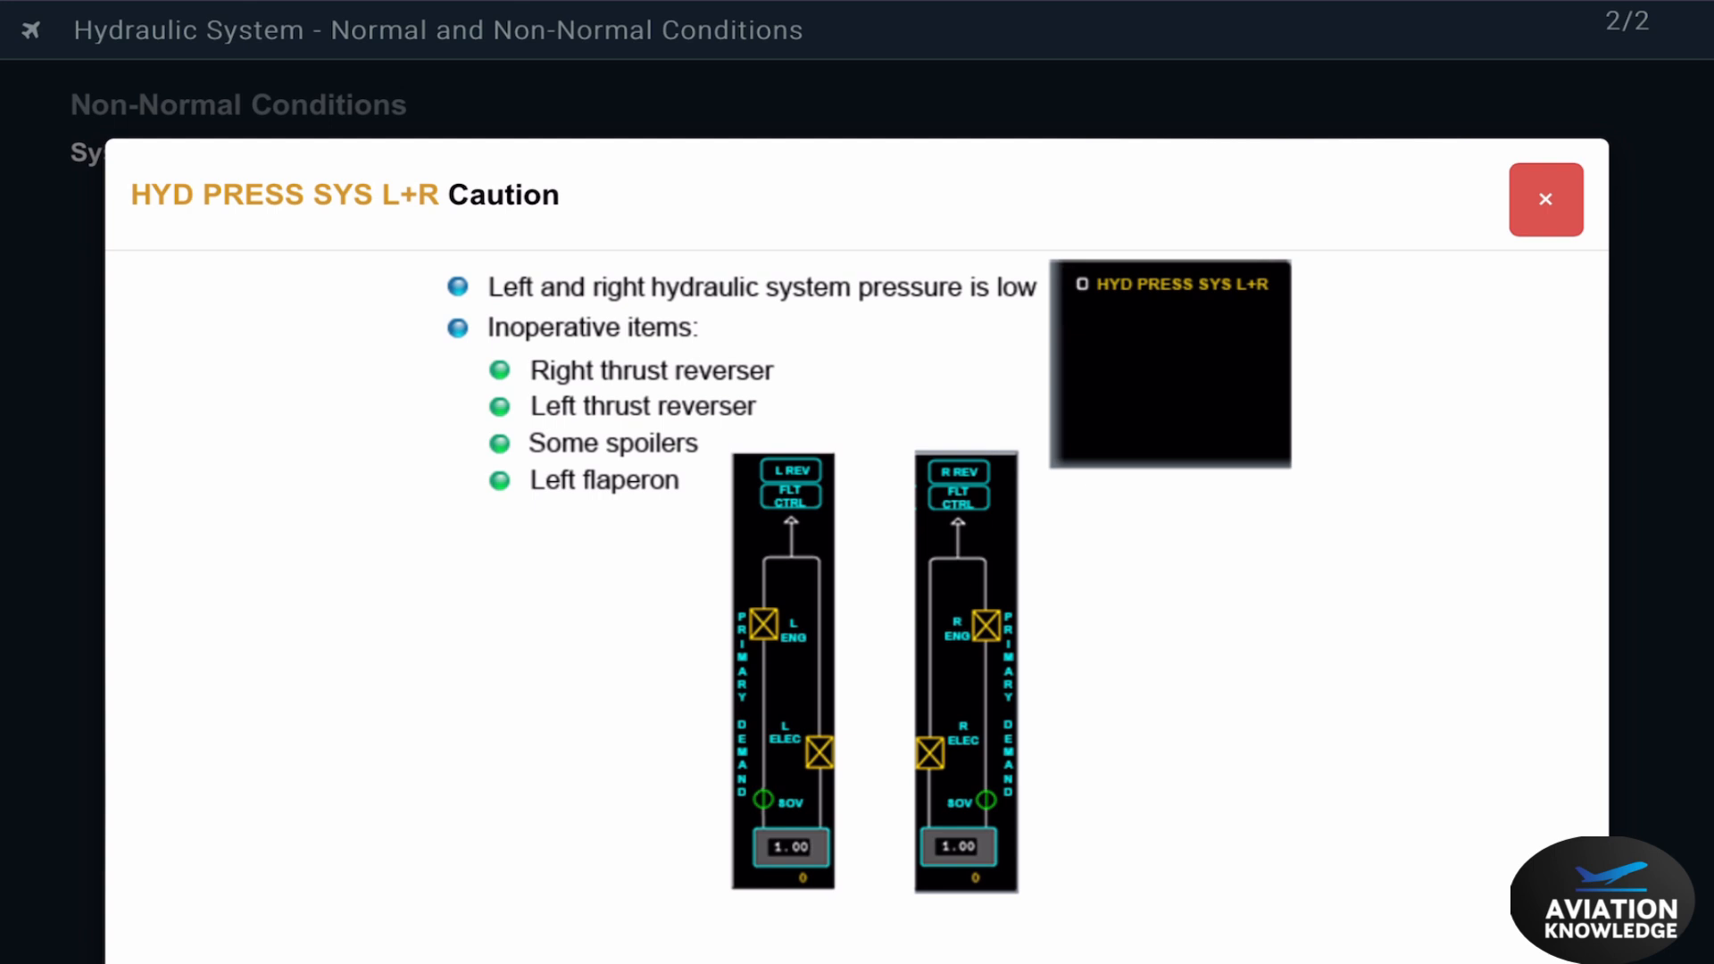
left_click(1545, 199)
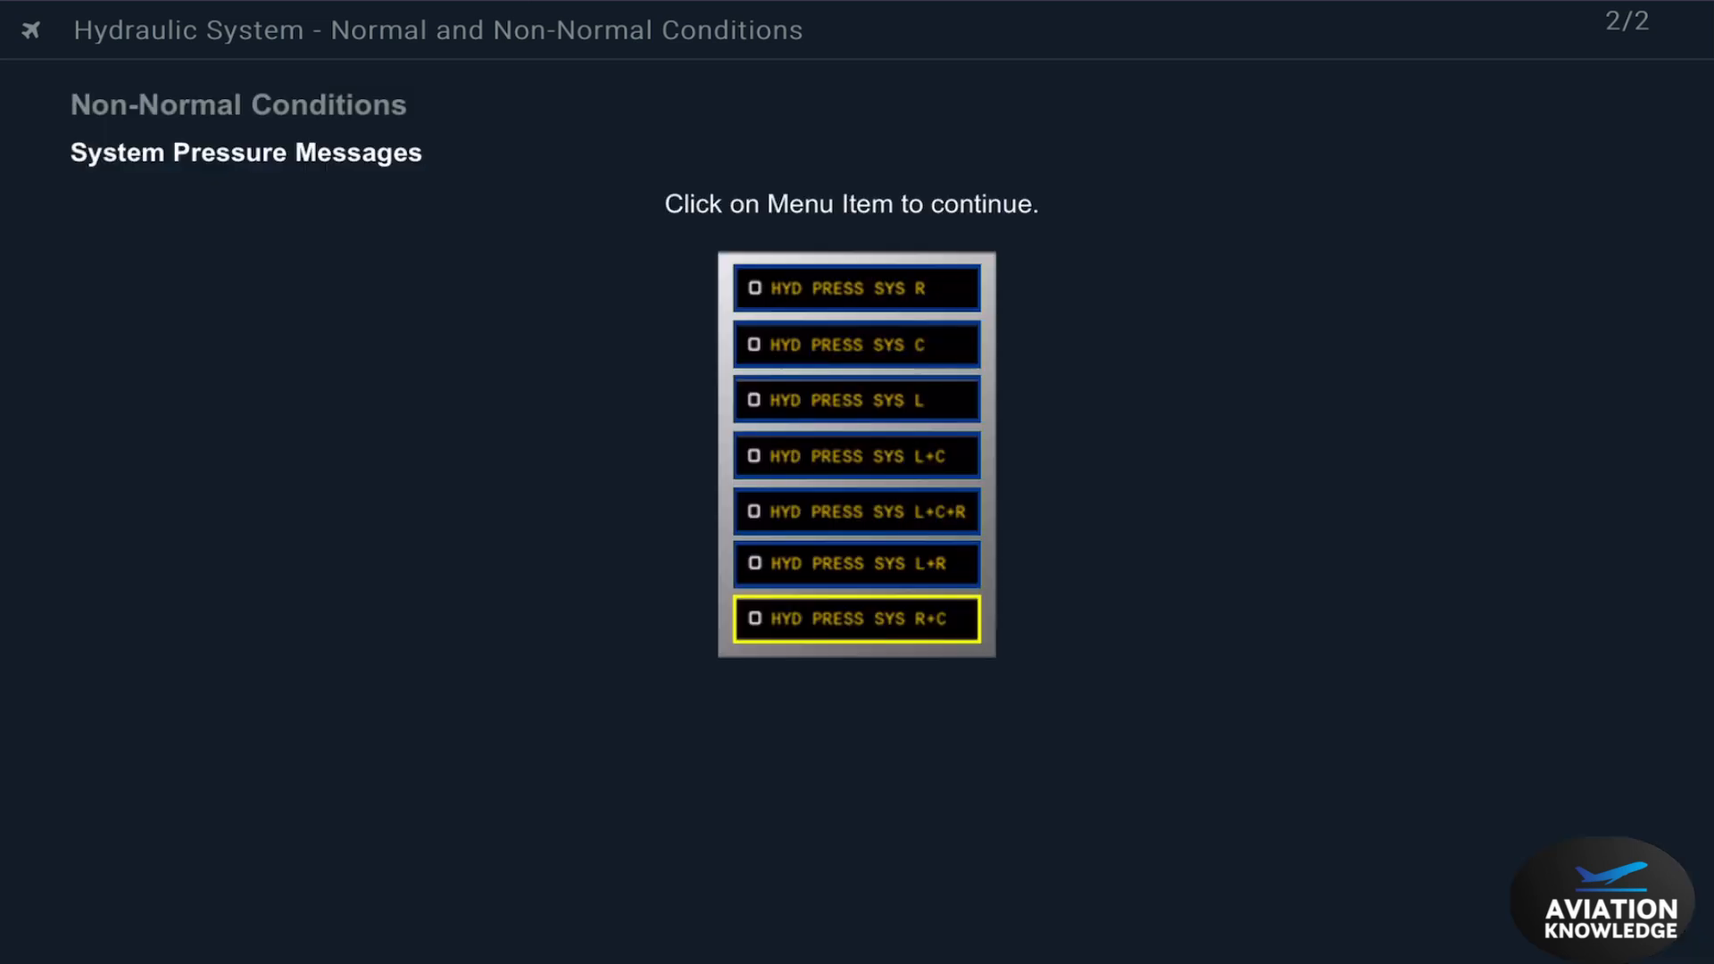
left_click(856, 619)
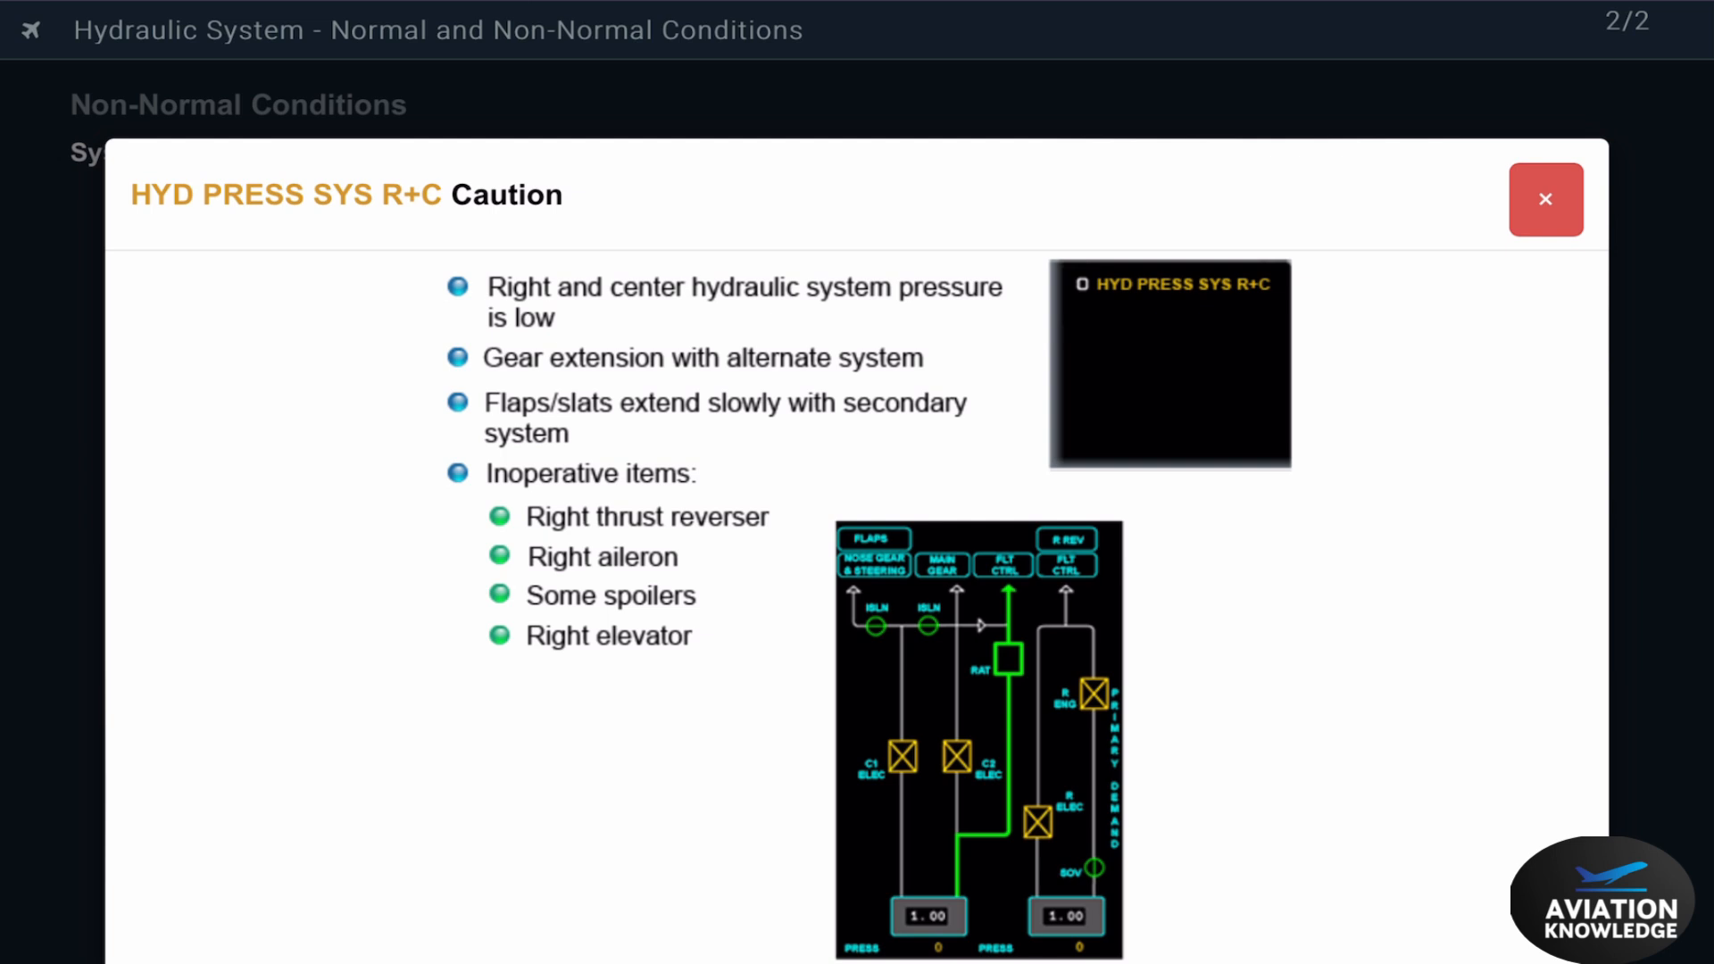
left_click(1544, 199)
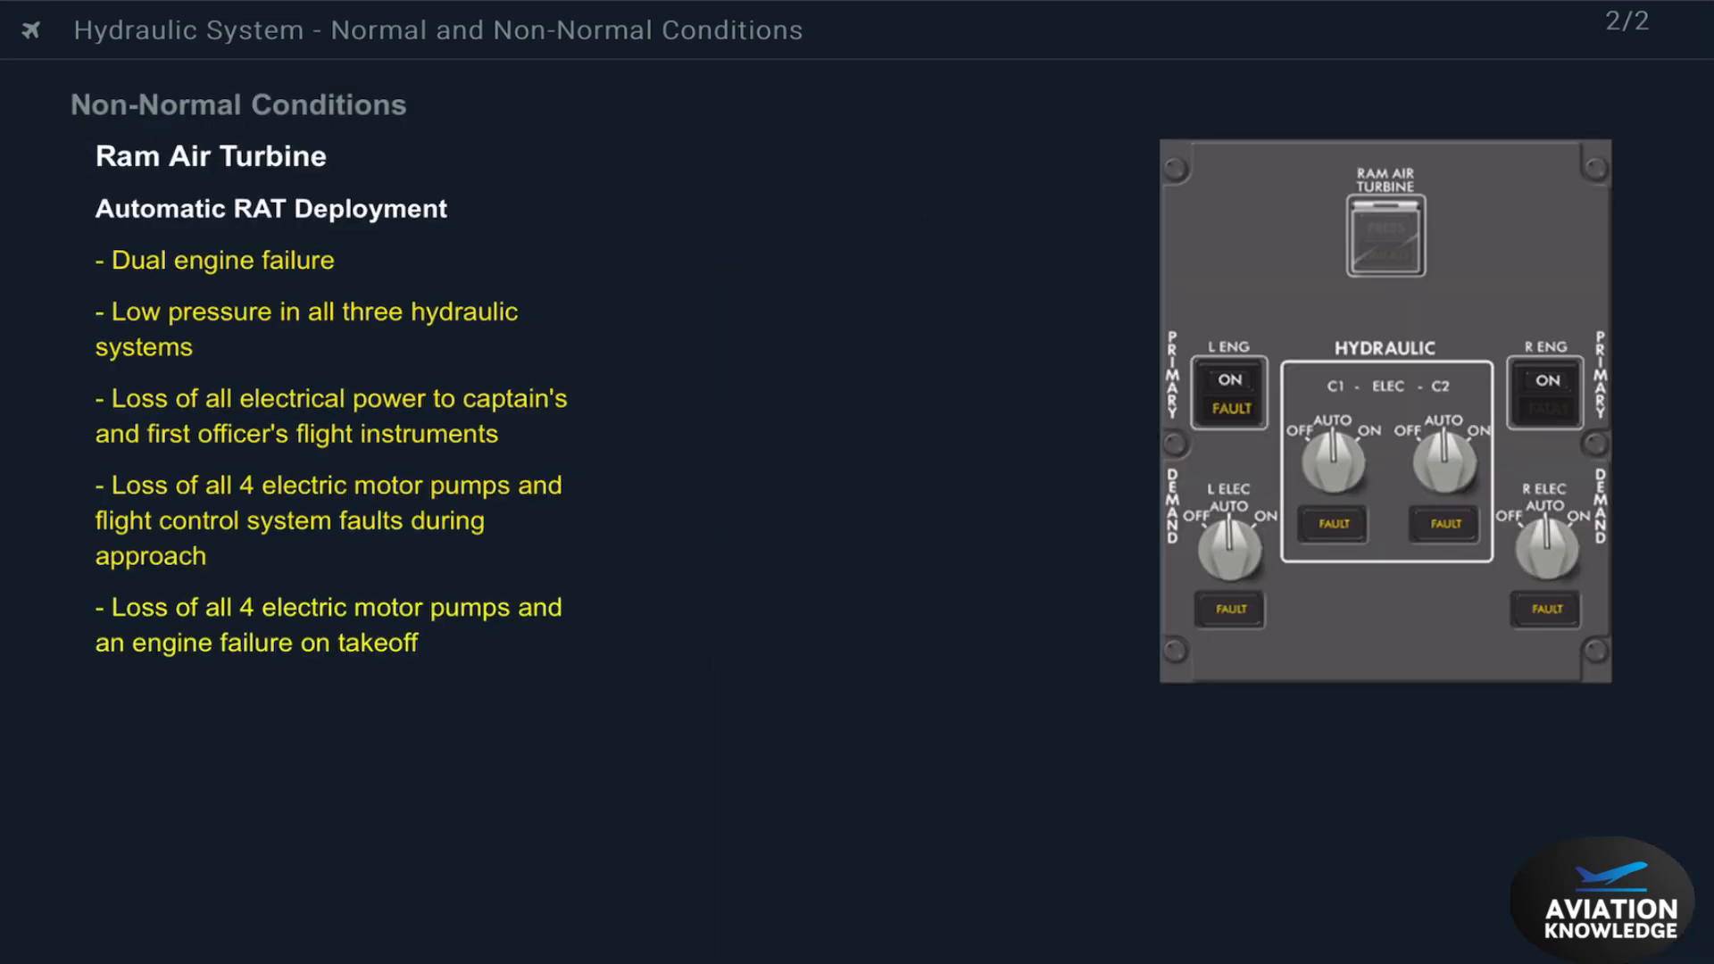
Advance to the manual RAT lesson and press the RAM AIR TURBINE switch until UNLKD.
left_click(1387, 224)
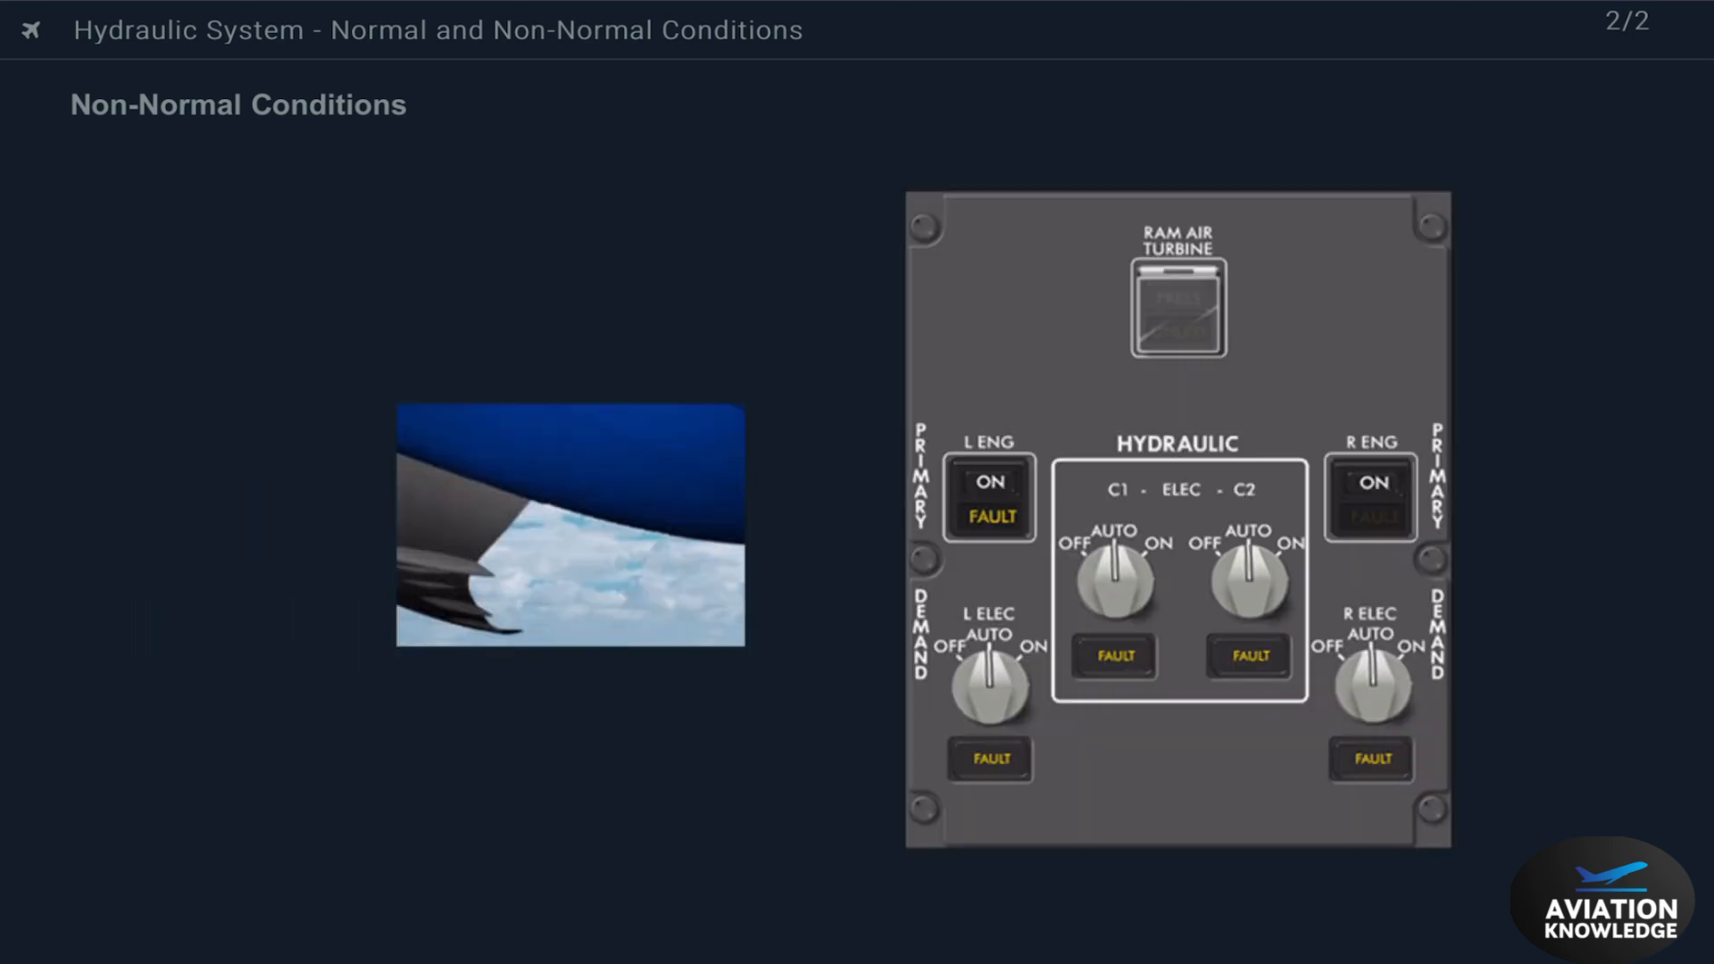
left_click(1175, 301)
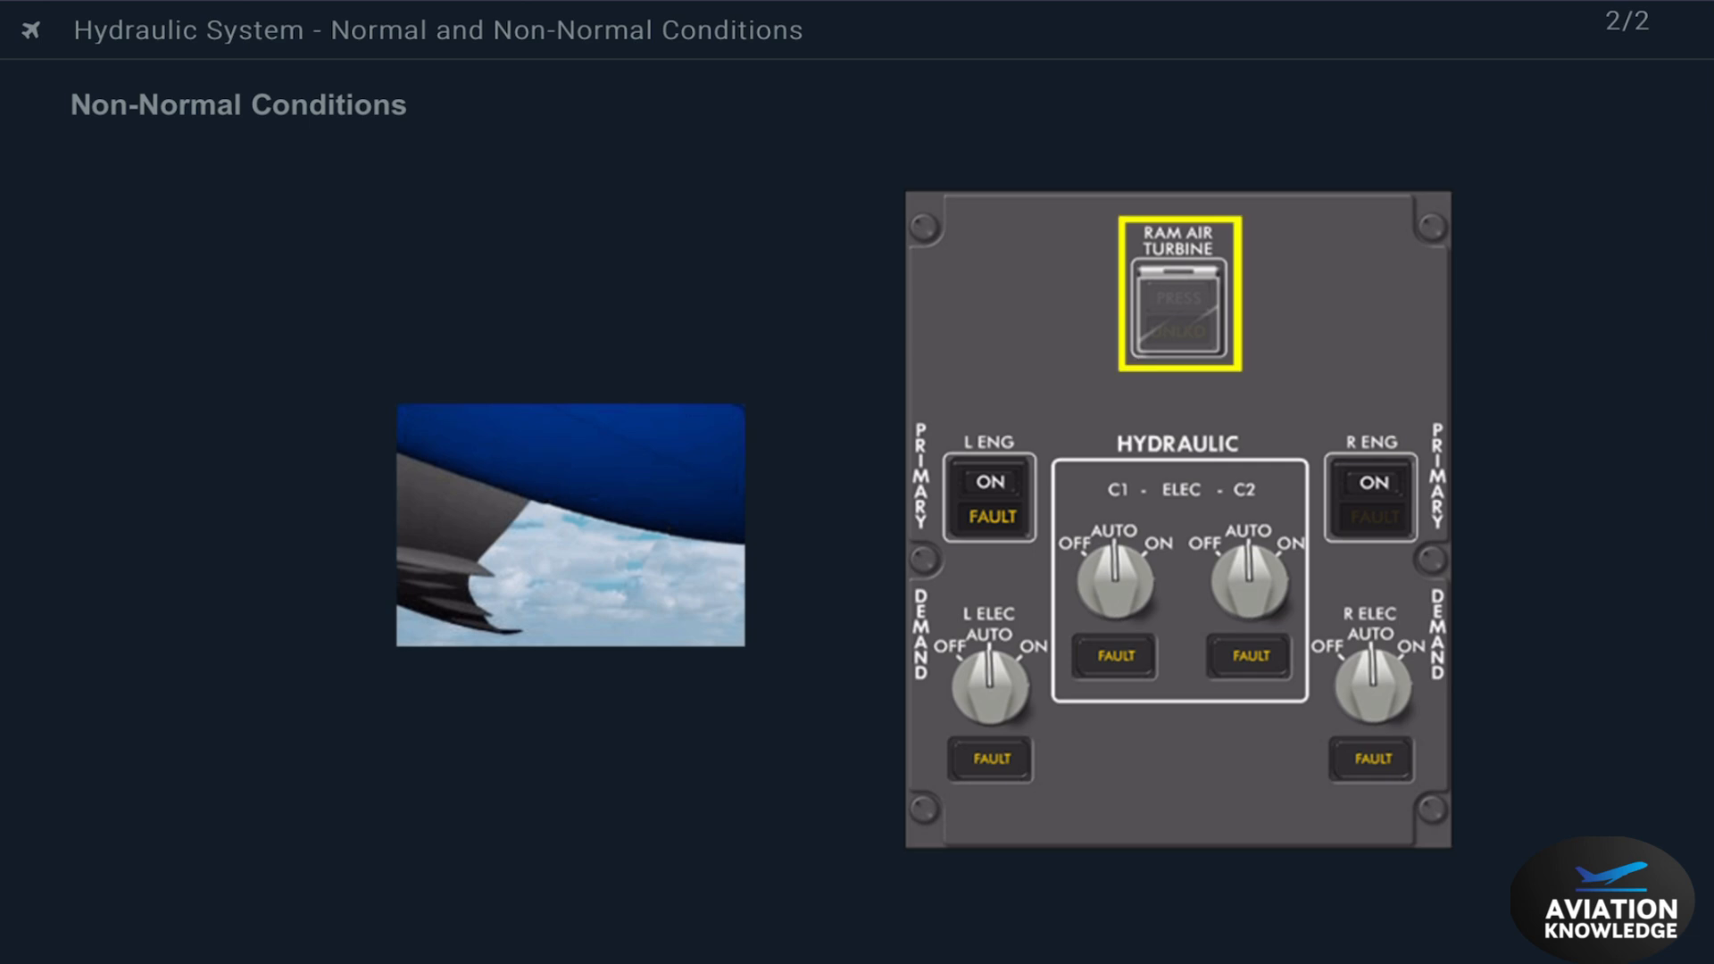
left_click(1177, 301)
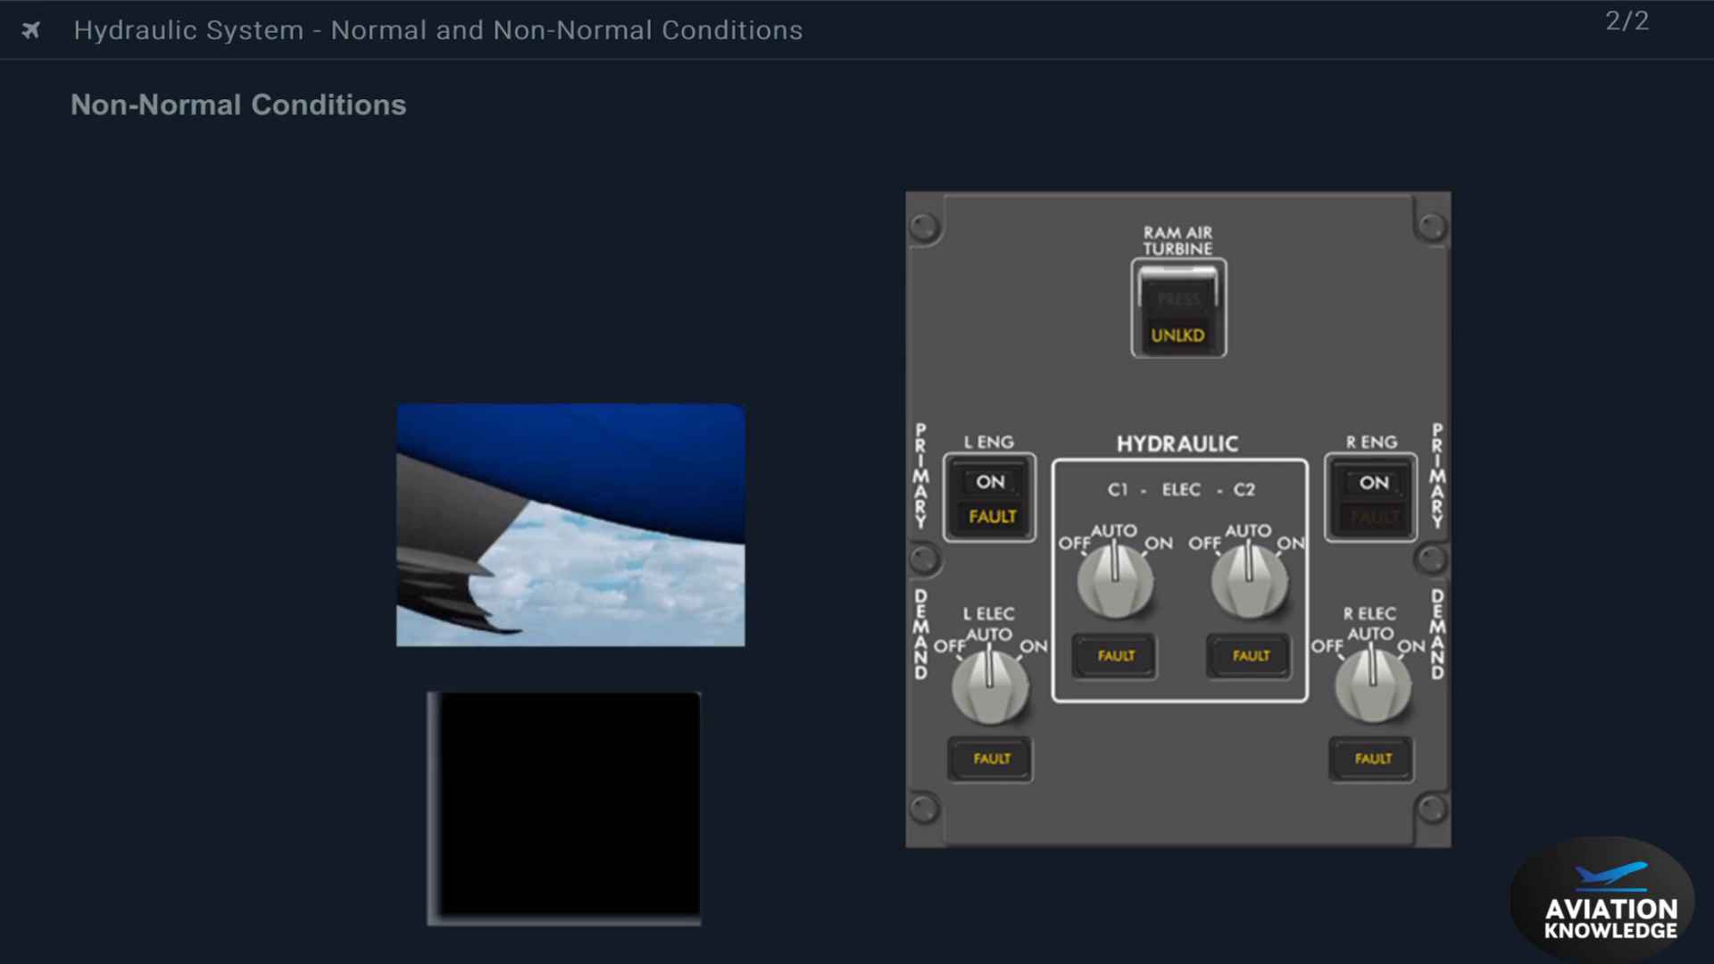